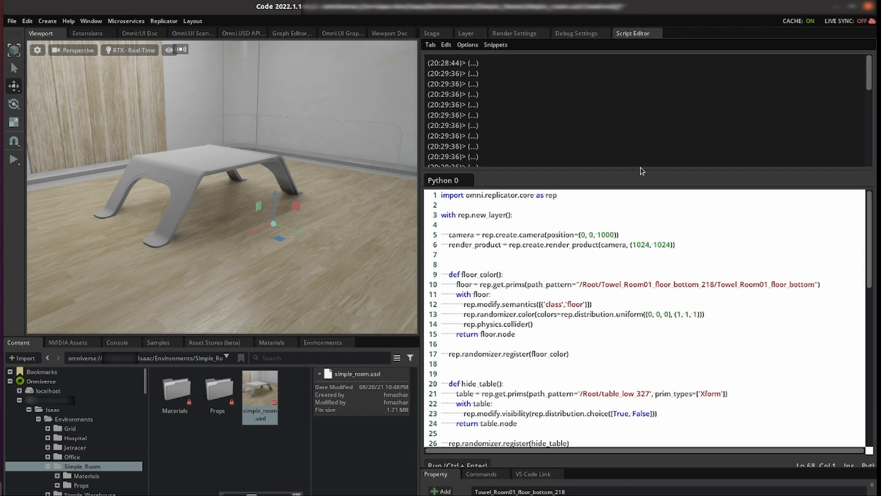
mouse_move(629, 36)
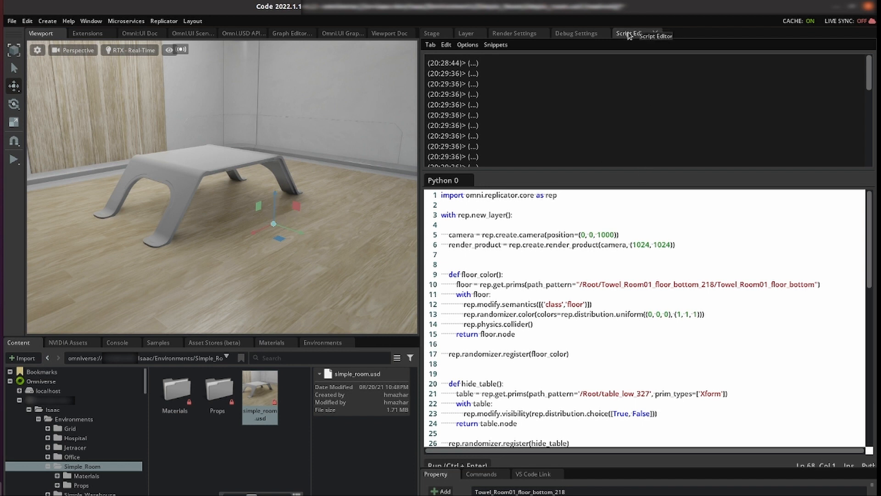
mouse_move(561, 250)
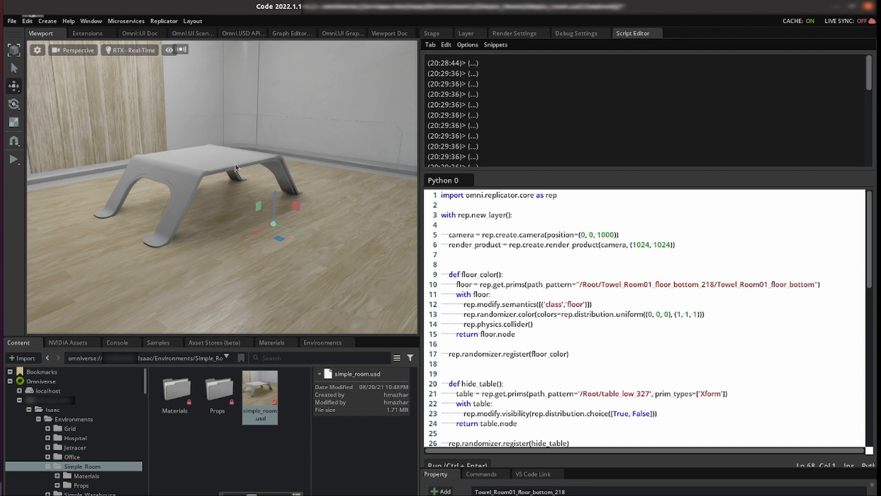
mouse_move(514, 216)
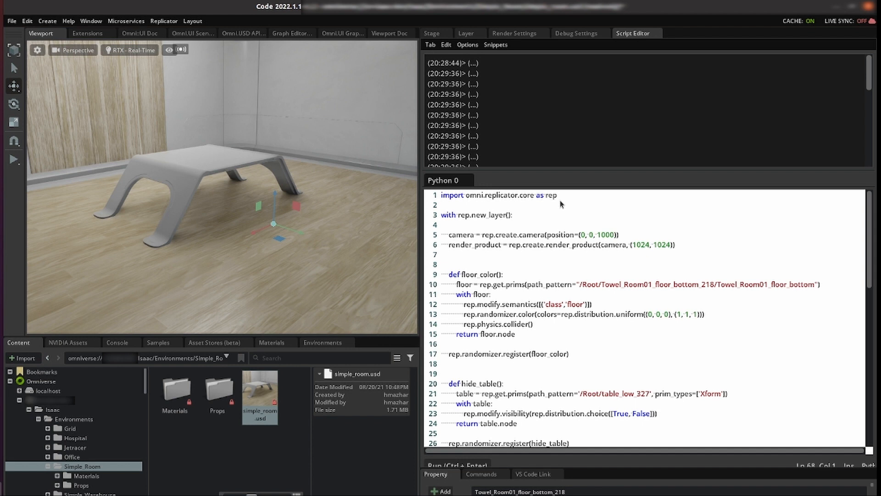
mouse_move(597, 239)
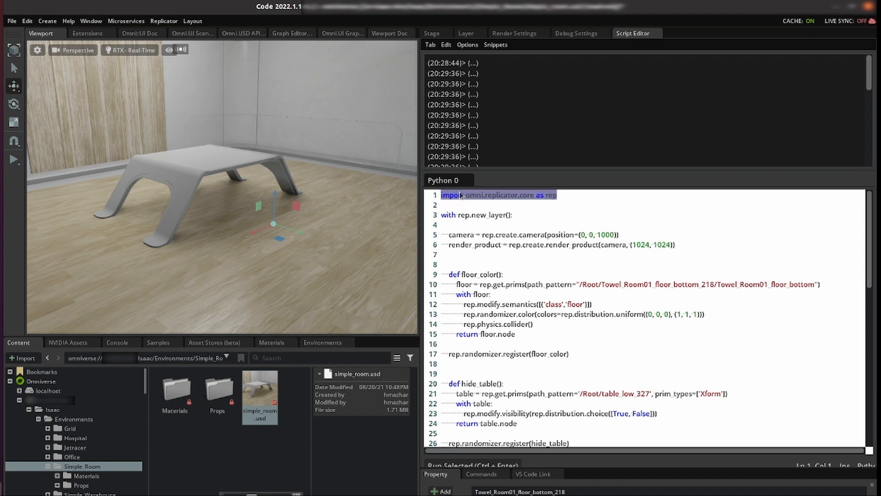
mouse_move(508, 248)
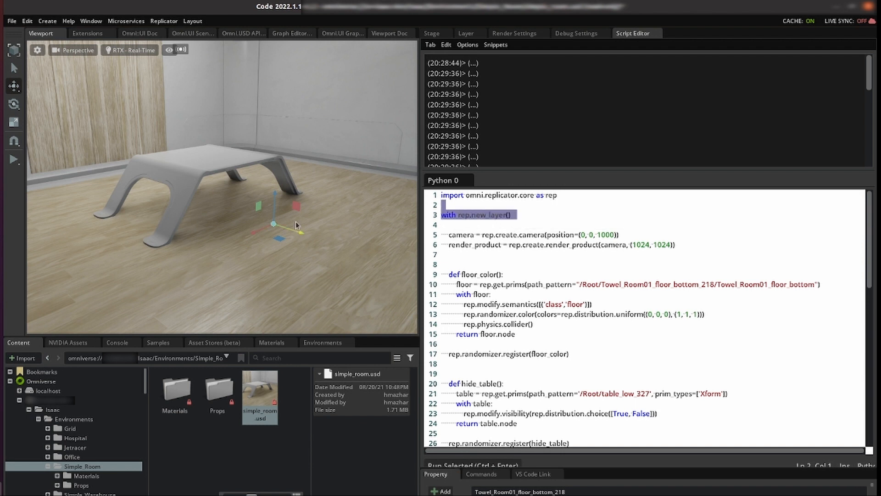
mouse_move(254, 245)
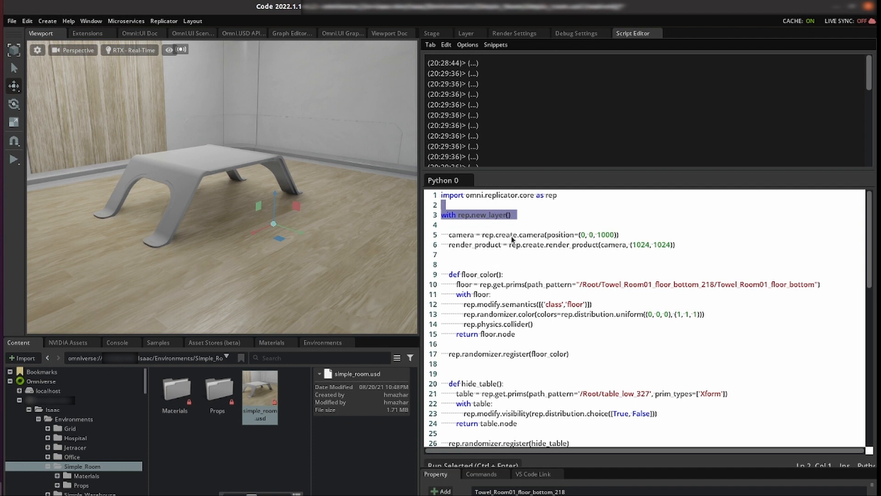
mouse_move(524, 206)
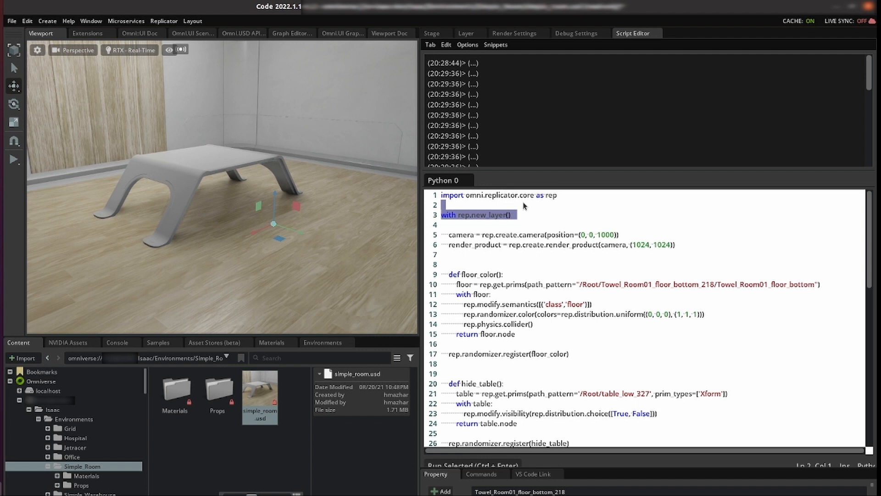
mouse_move(471, 245)
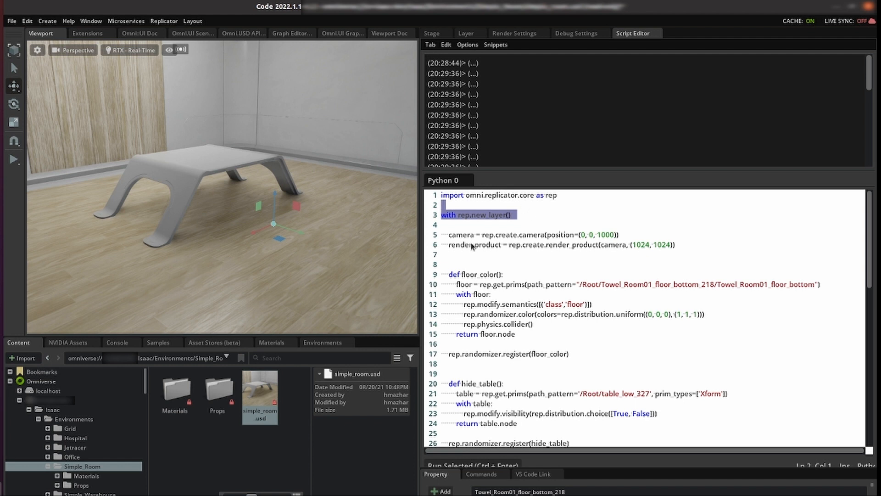
mouse_move(584, 246)
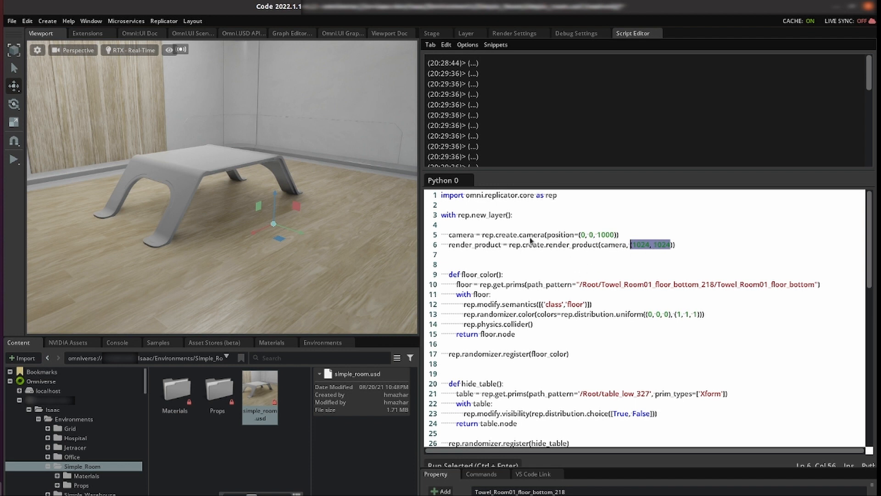
mouse_move(518, 259)
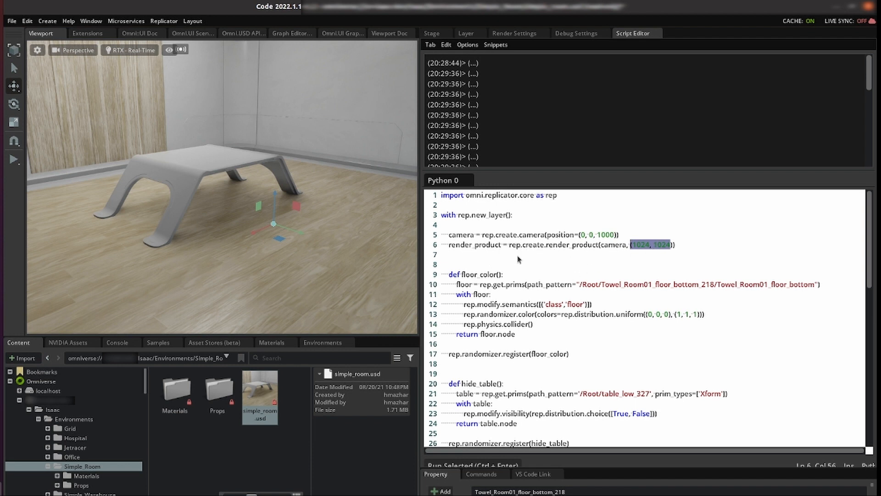
- Review the floor_color function and floor-prim lookup, then select Towel_Room01_floor_rim_corner006_236 in Stage
scroll("down", 3)
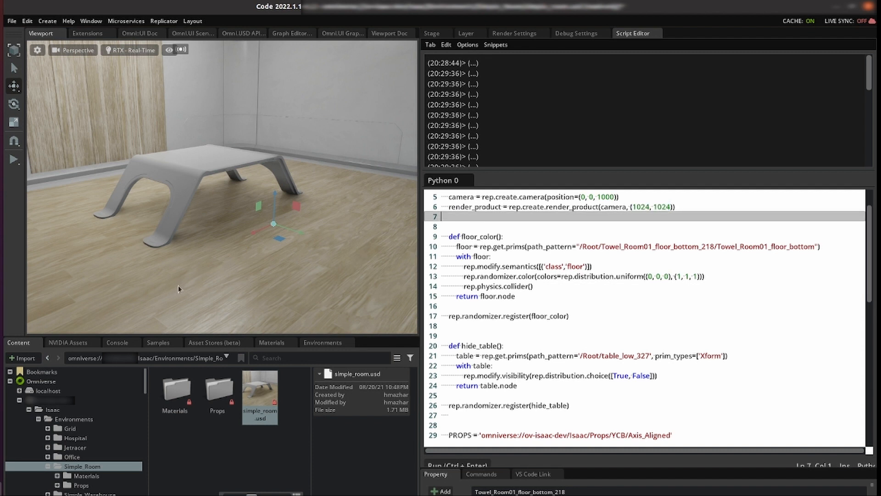
mouse_move(302, 175)
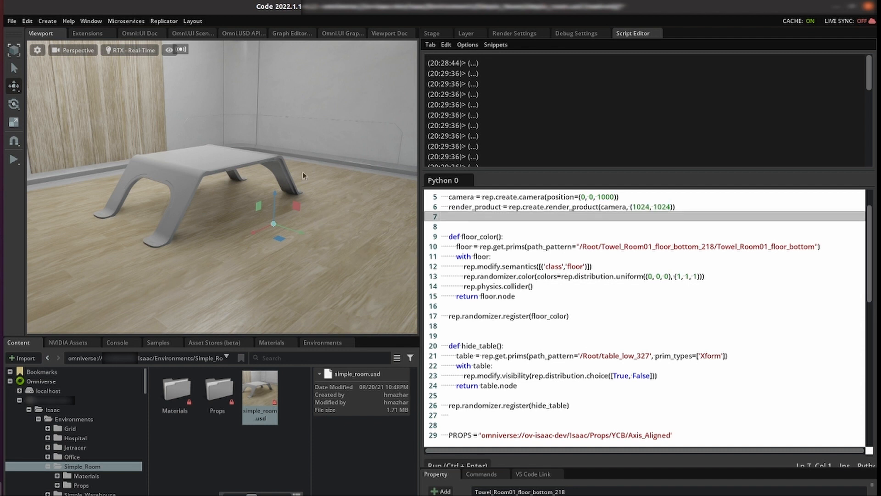
left_click(473, 236)
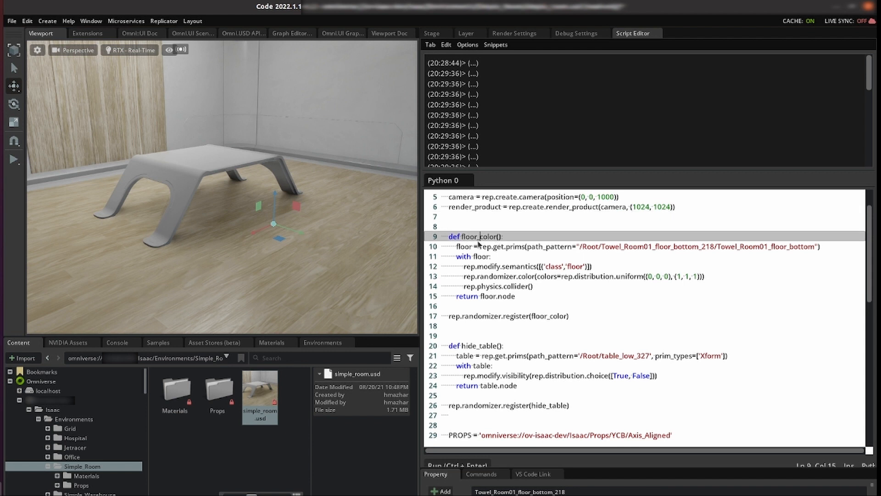
mouse_move(377, 227)
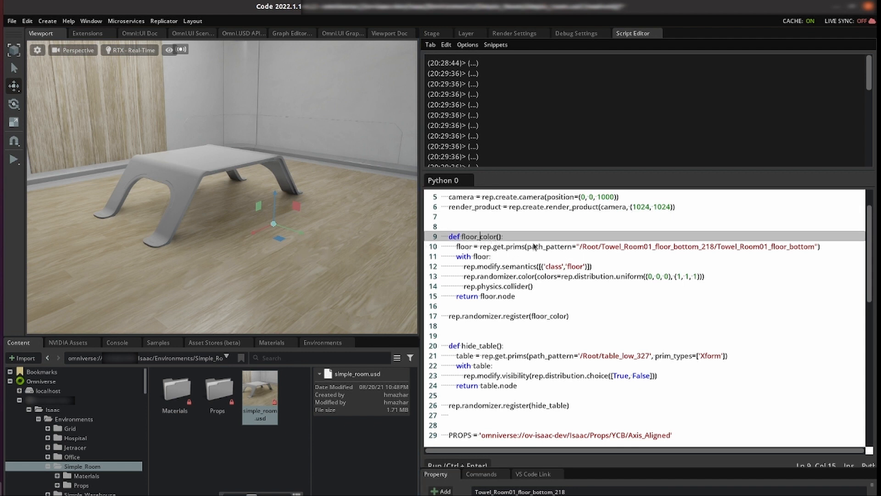
left_click(528, 246)
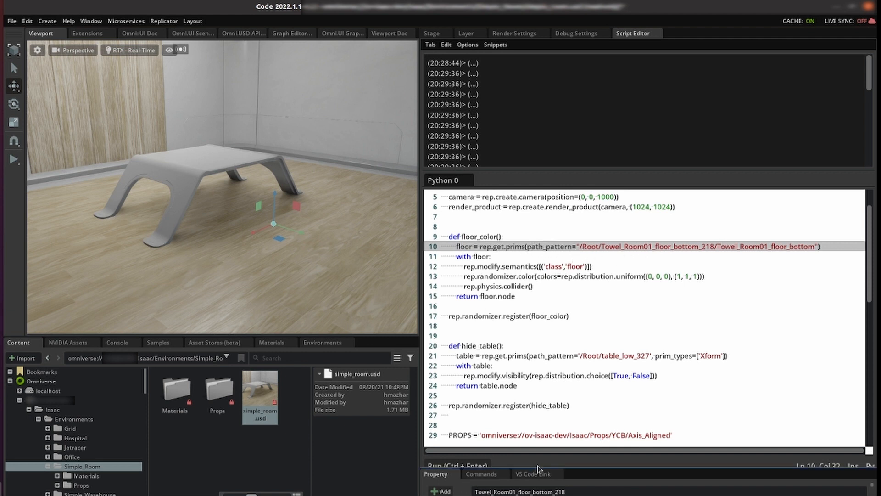
mouse_move(603, 472)
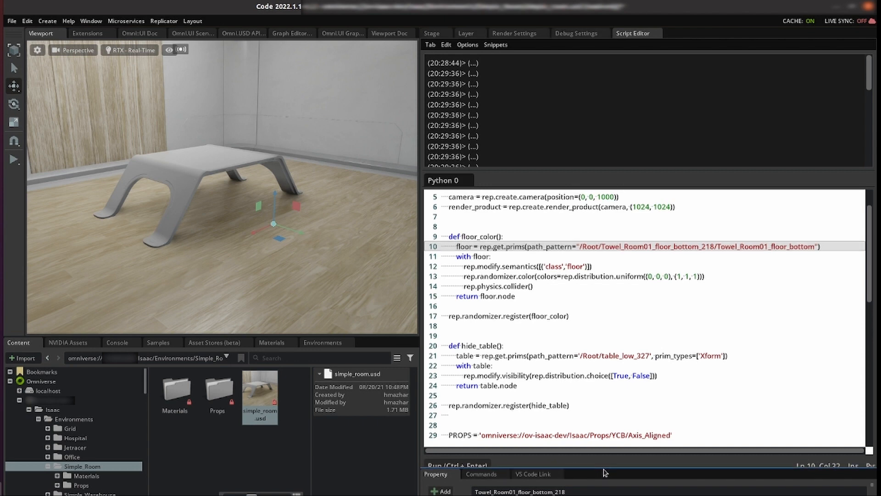
left_click(431, 33)
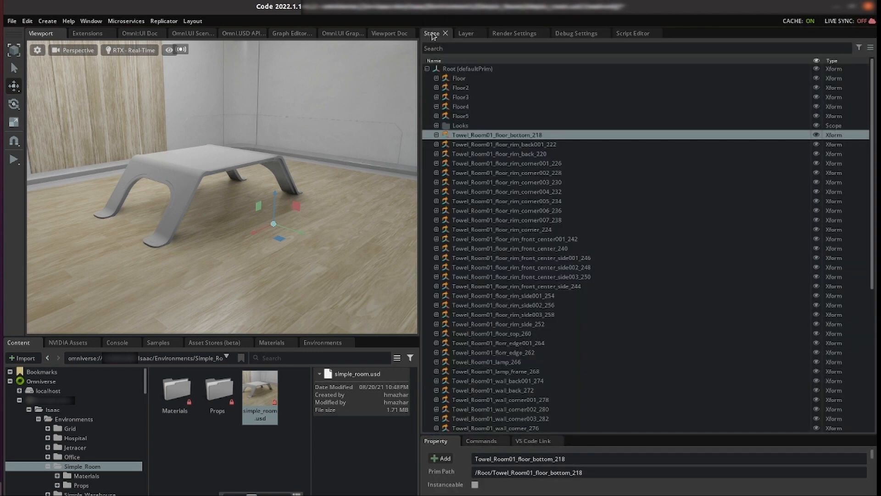
mouse_move(501, 211)
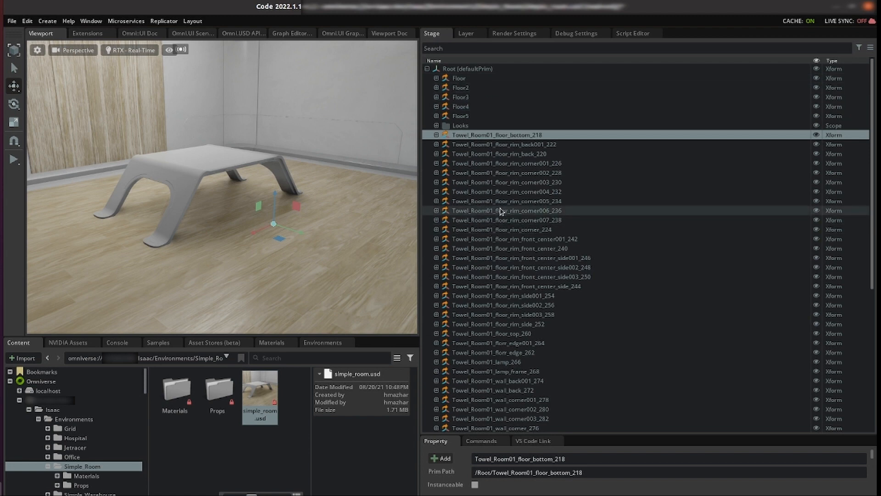
left_click(505, 211)
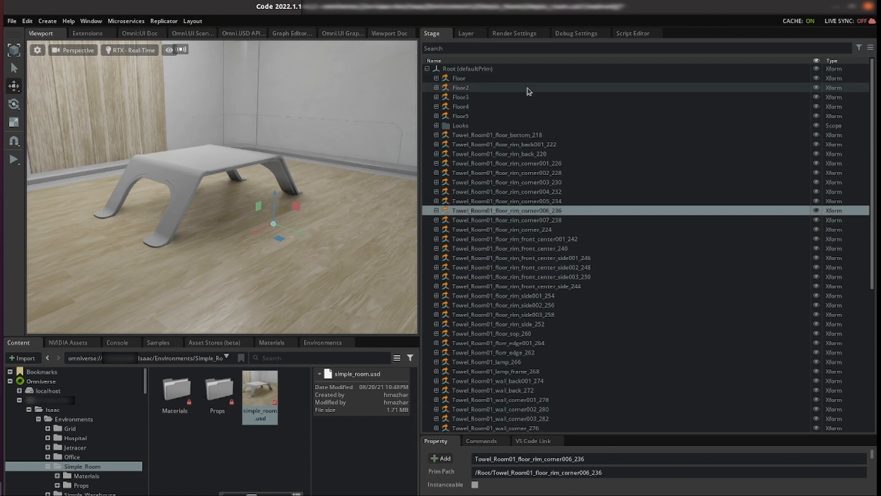
left_click(635, 33)
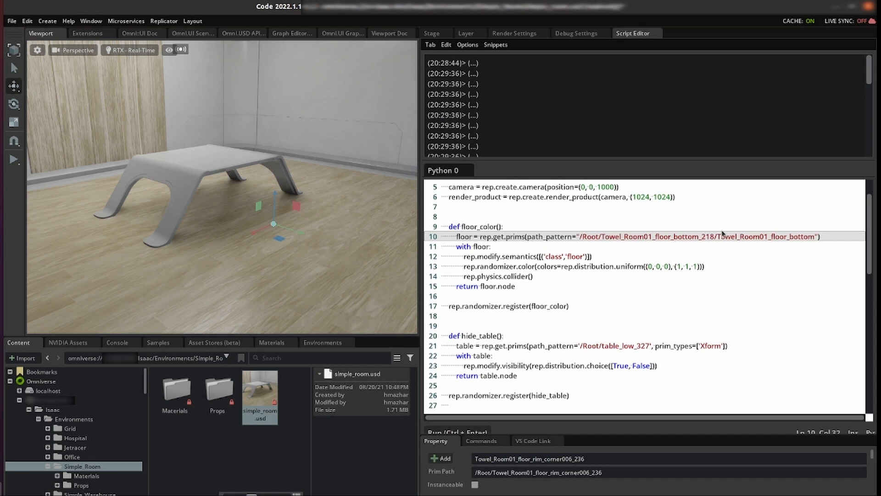
mouse_move(483, 256)
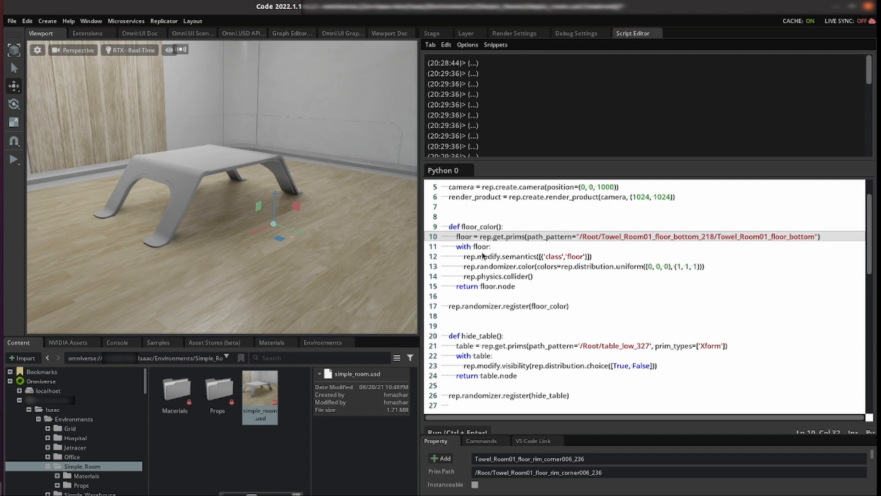
mouse_move(520, 257)
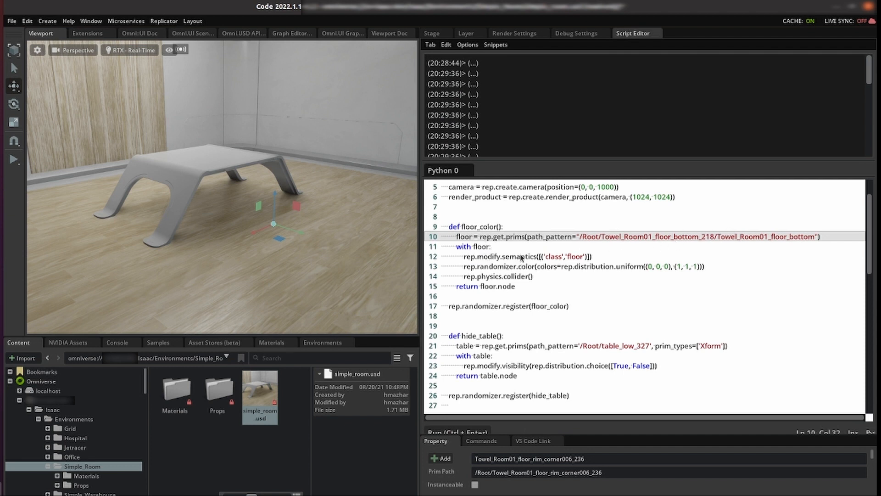
mouse_move(546, 263)
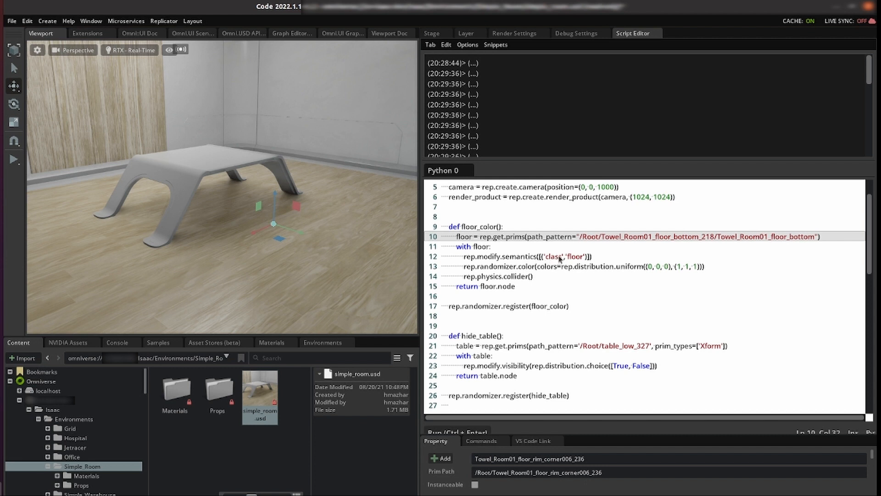
mouse_move(515, 276)
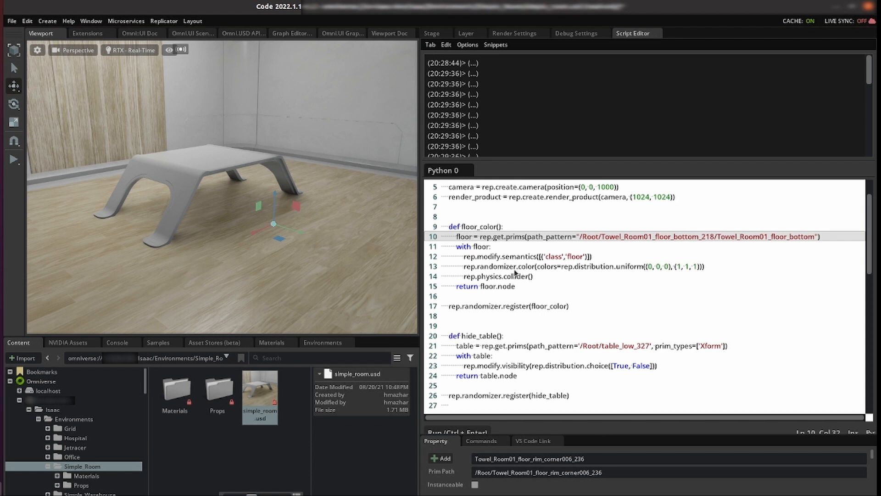
mouse_move(551, 272)
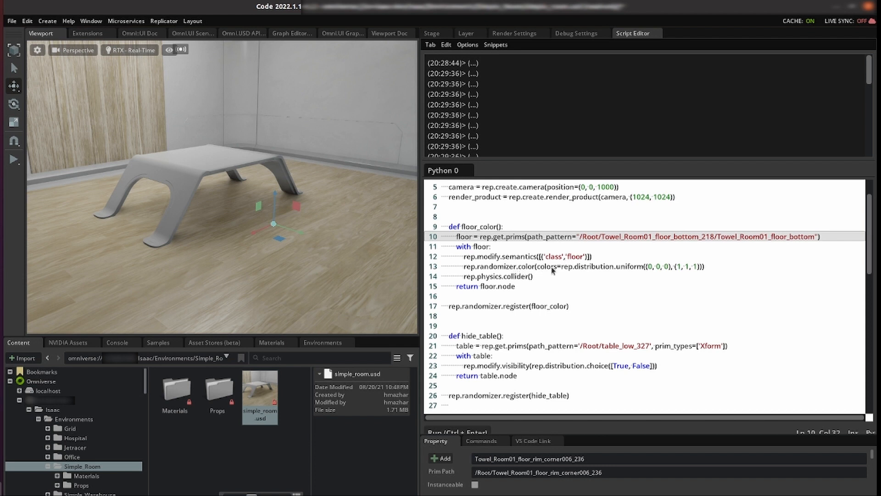
mouse_move(557, 273)
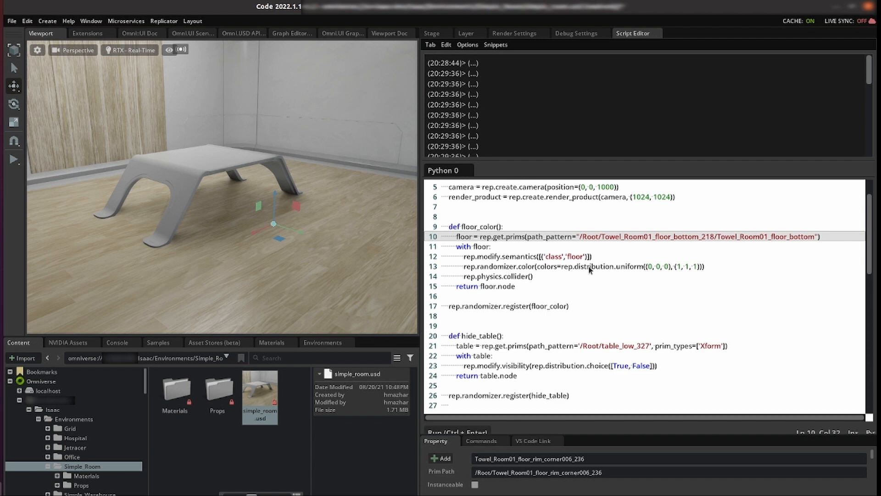
mouse_move(597, 273)
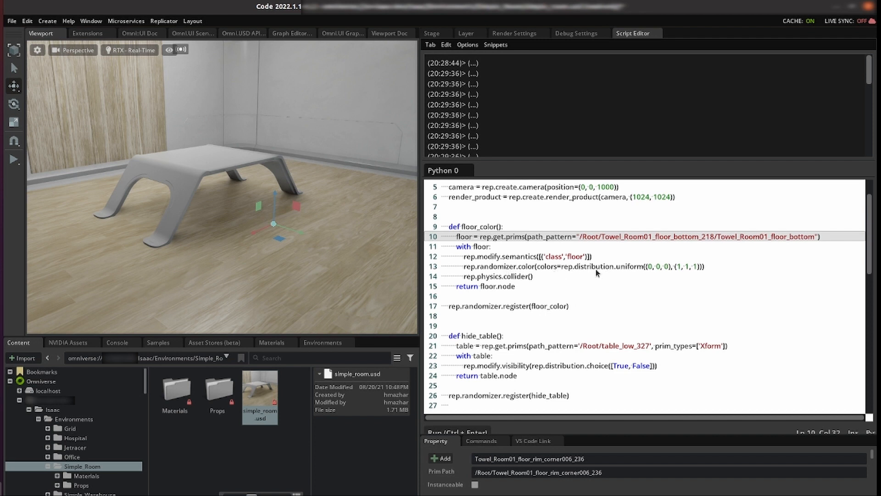
mouse_move(617, 268)
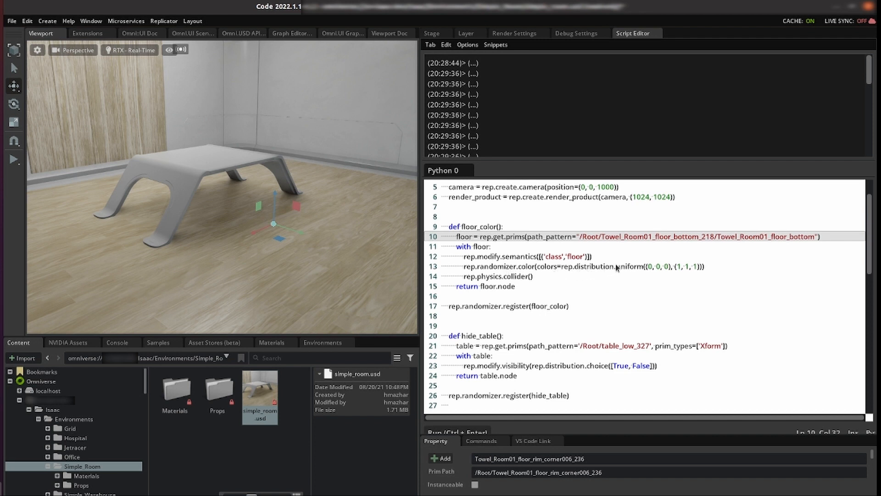
mouse_move(582, 264)
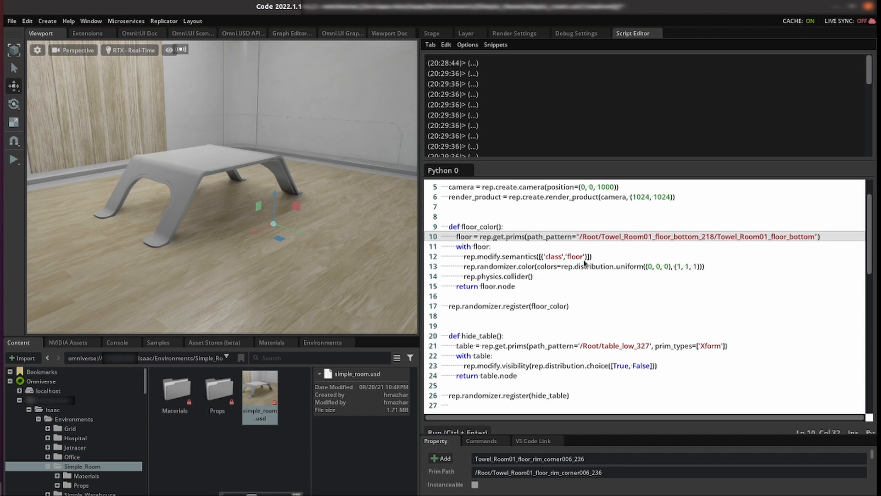
mouse_move(322, 278)
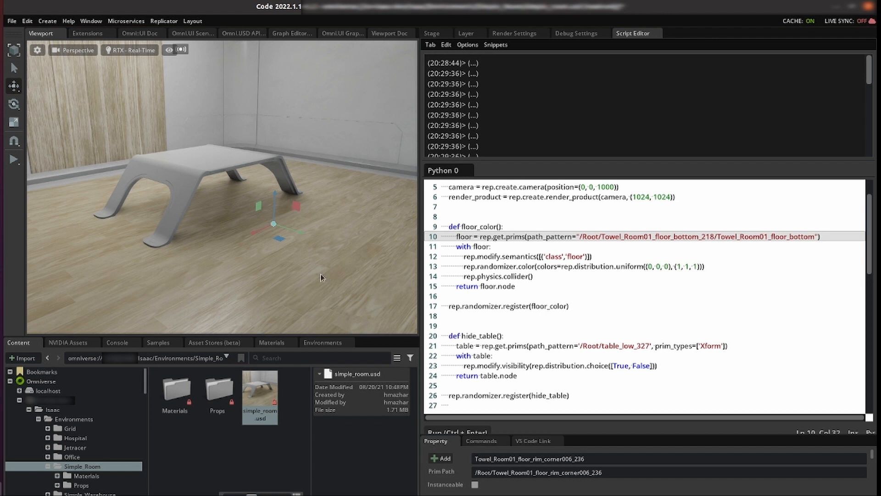
mouse_move(297, 245)
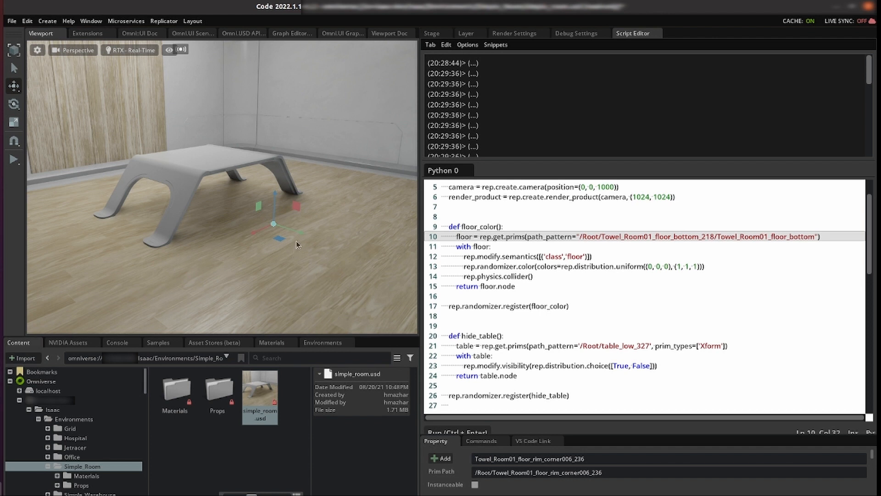
mouse_move(347, 235)
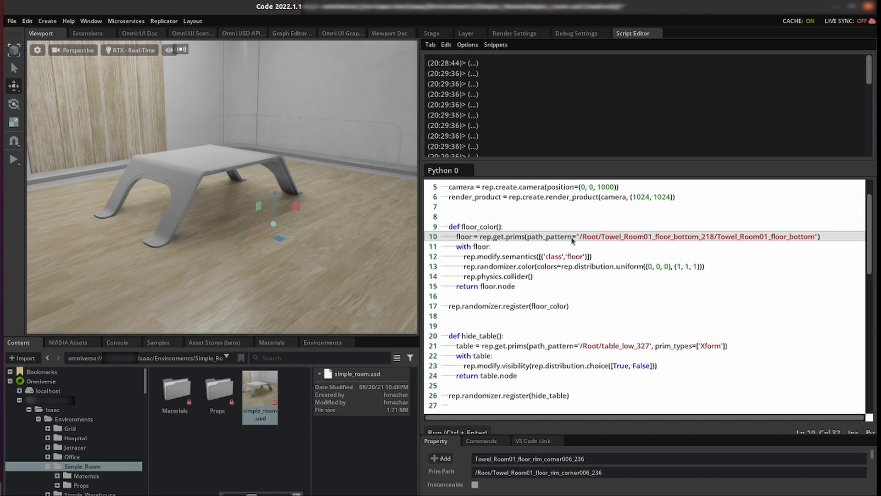
mouse_move(353, 236)
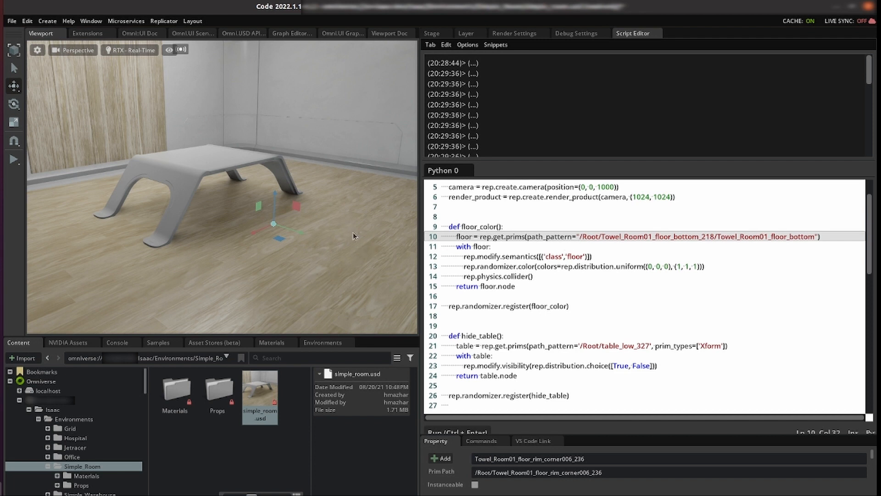
mouse_move(391, 249)
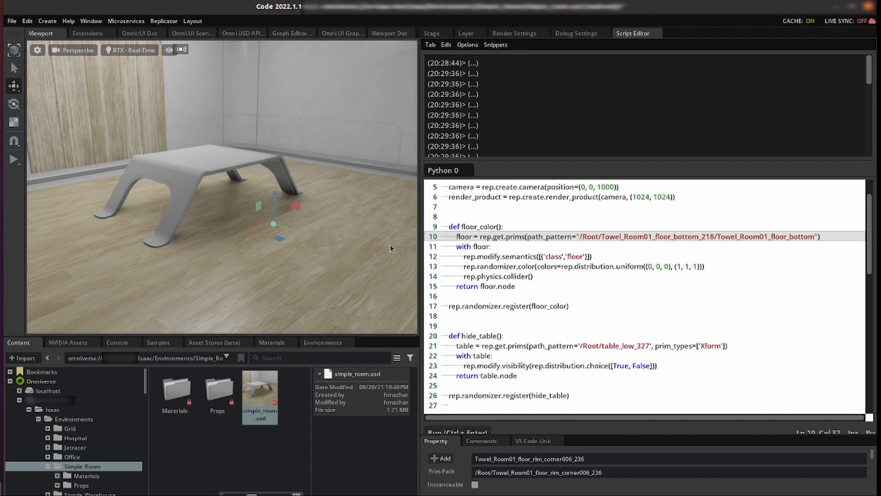
mouse_move(537, 277)
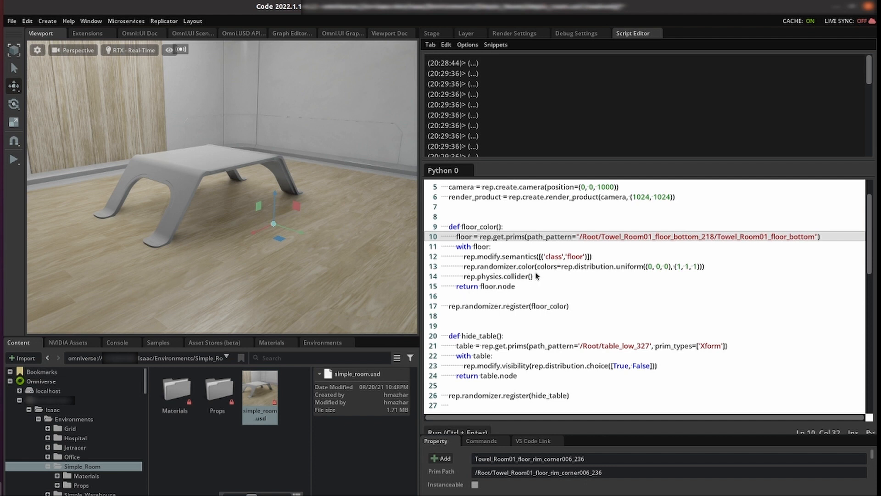
mouse_move(466, 274)
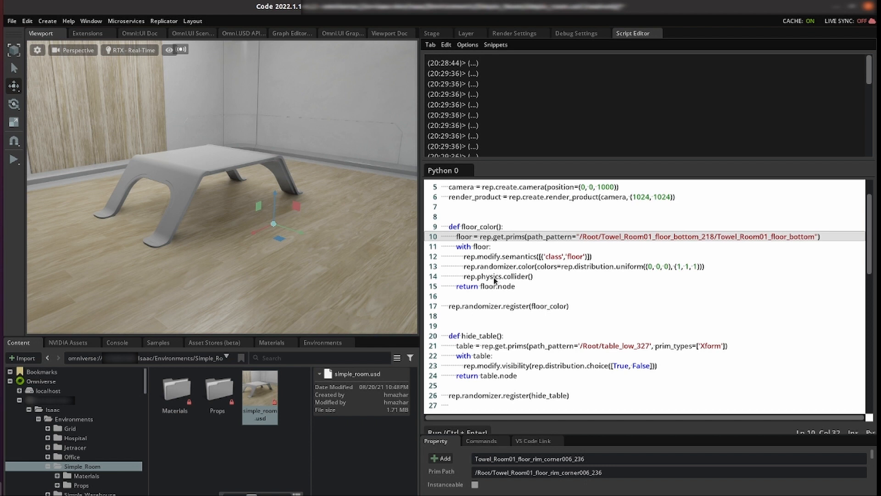
mouse_move(504, 276)
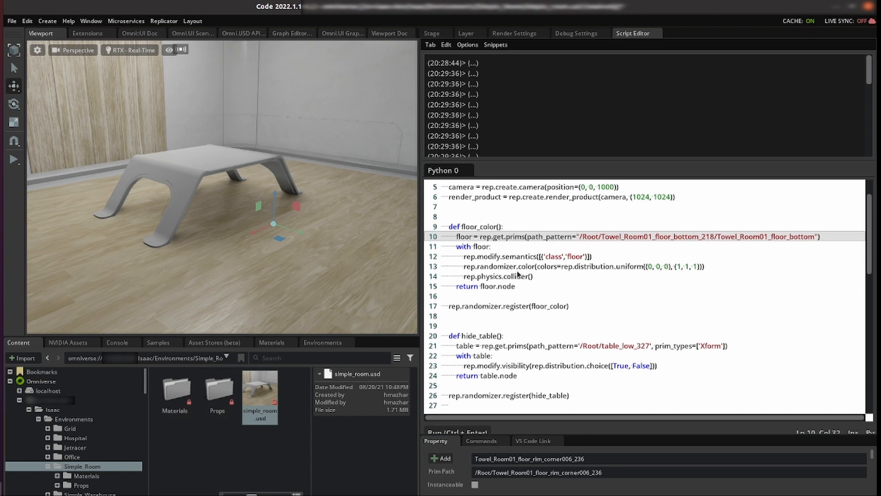
mouse_move(544, 291)
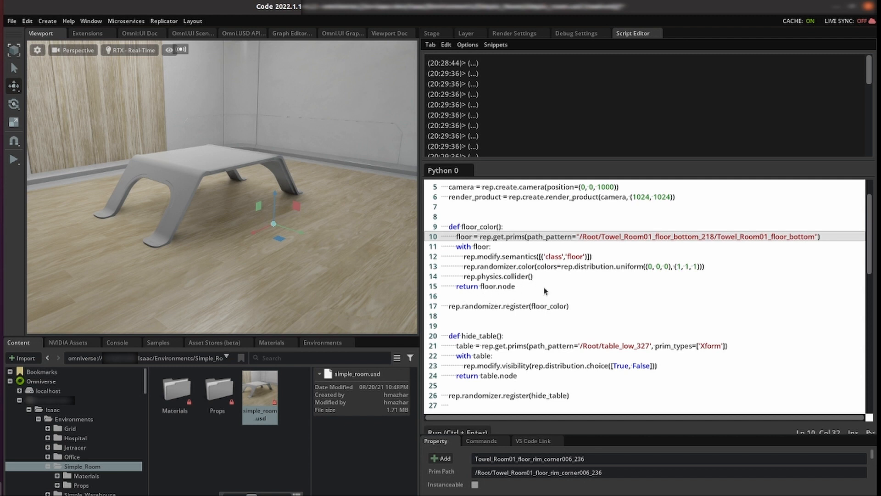
- Scroll the script down to the PROPS path and the env_props pose/physics randomizer
scroll("down", 3)
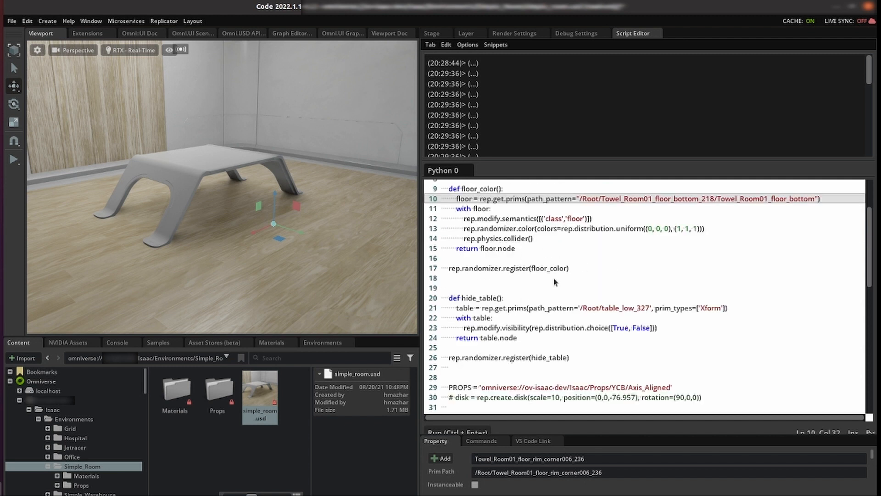
mouse_move(569, 211)
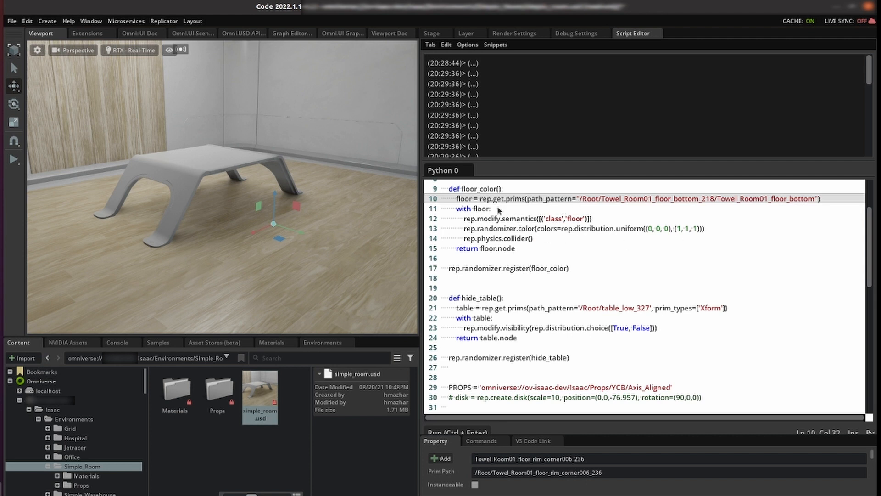
scroll("down", 3)
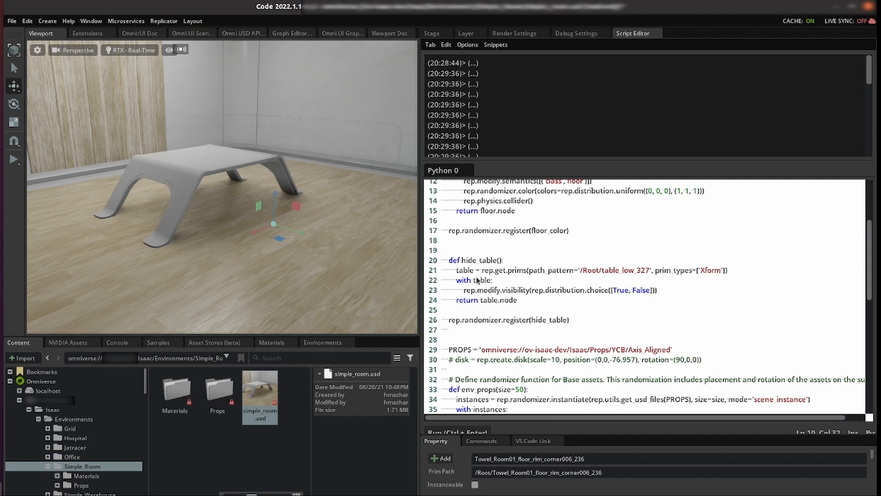
mouse_move(529, 292)
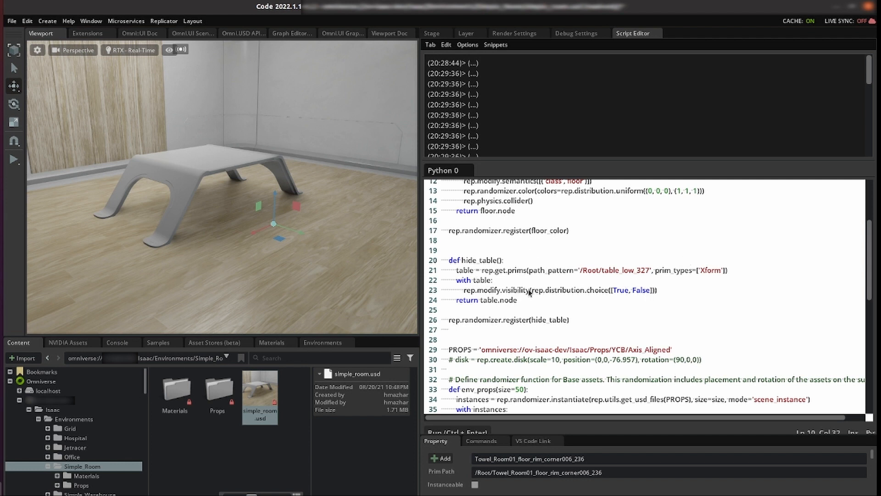
mouse_move(631, 297)
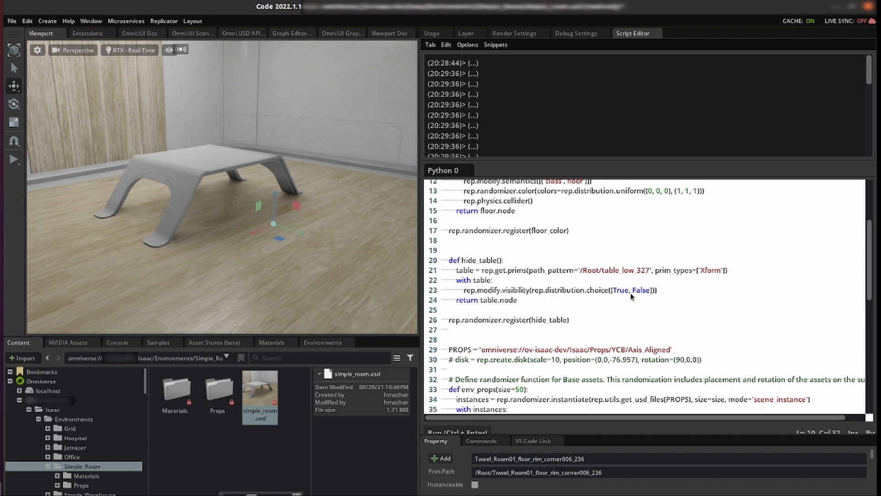
scroll("down", 3)
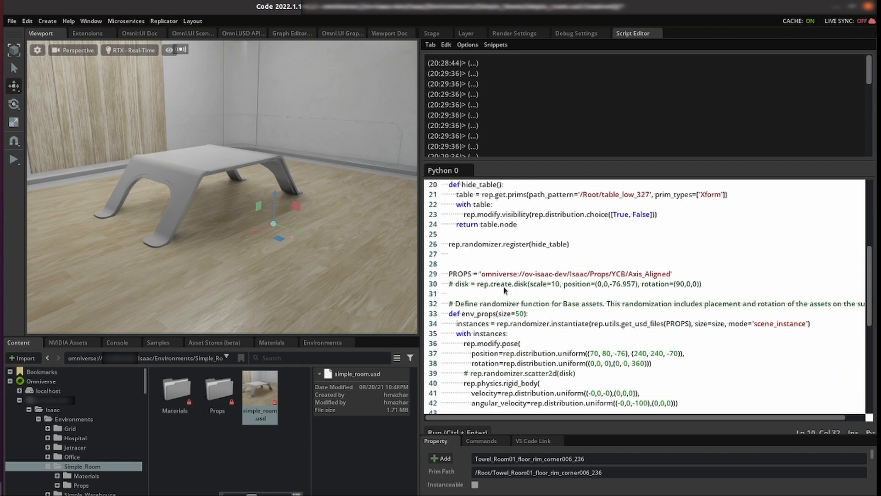
scroll("down", 3)
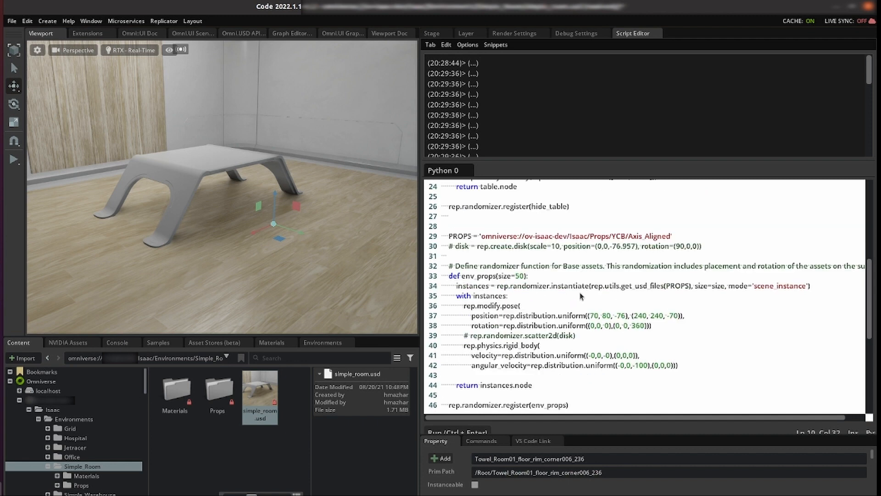
mouse_move(529, 255)
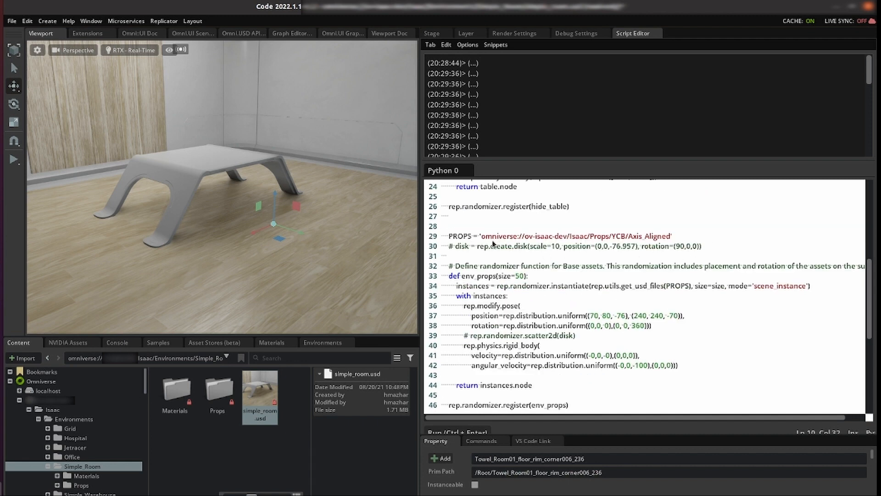
mouse_move(616, 243)
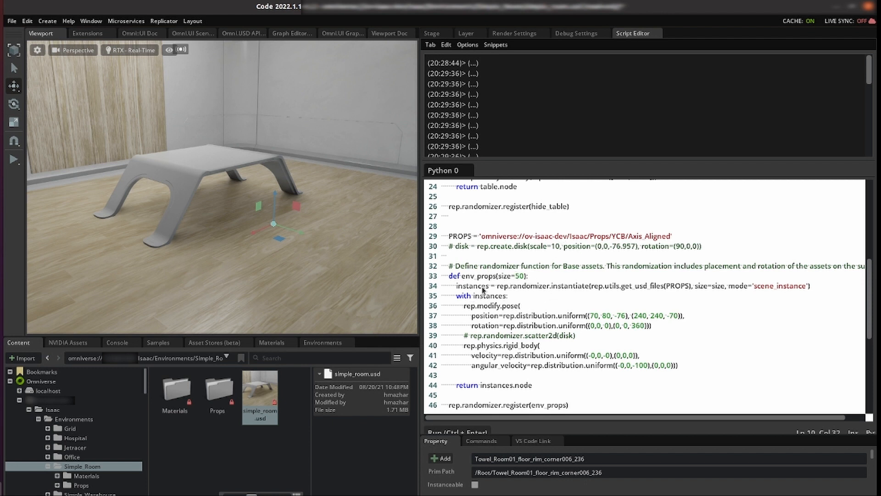
mouse_move(584, 290)
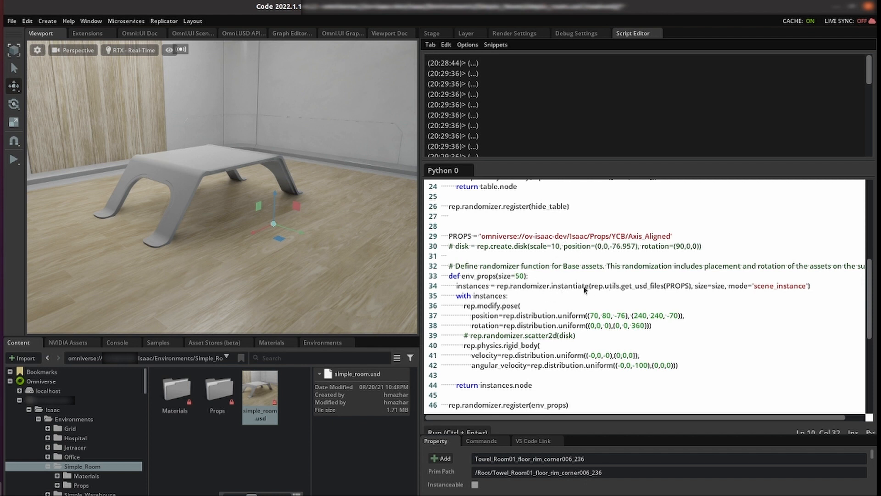
mouse_move(671, 290)
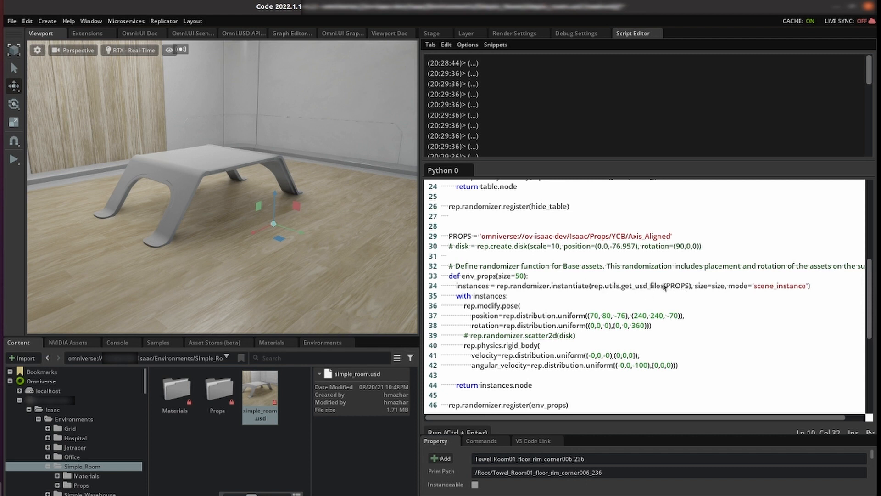
mouse_move(653, 293)
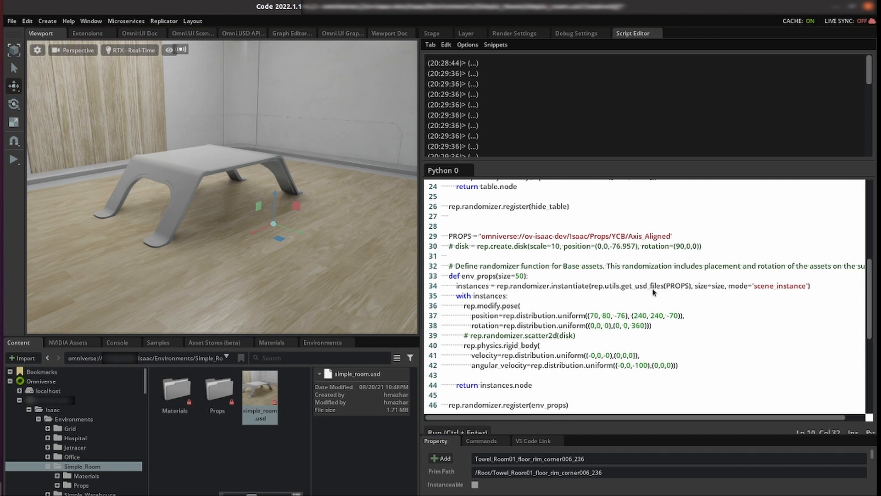
mouse_move(710, 289)
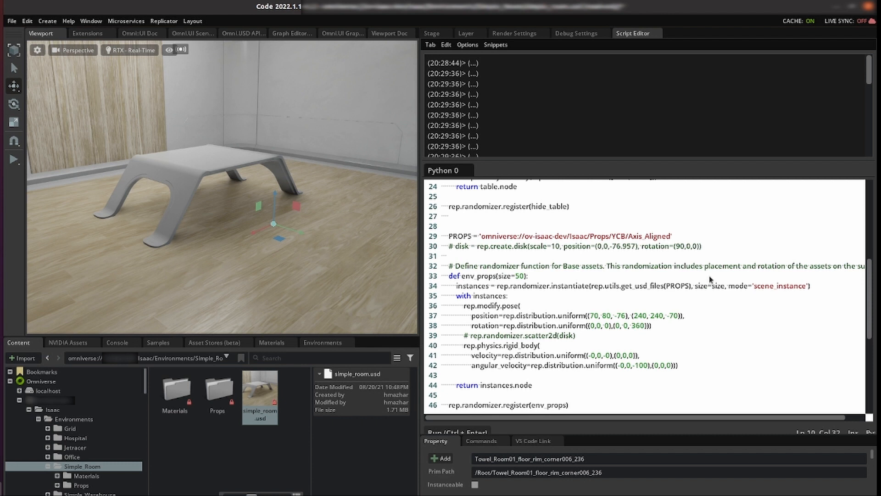
mouse_move(827, 290)
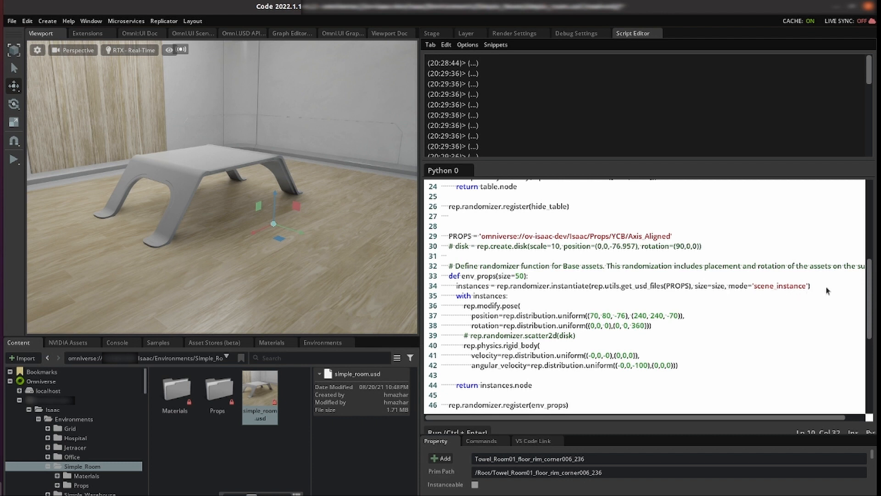
mouse_move(771, 292)
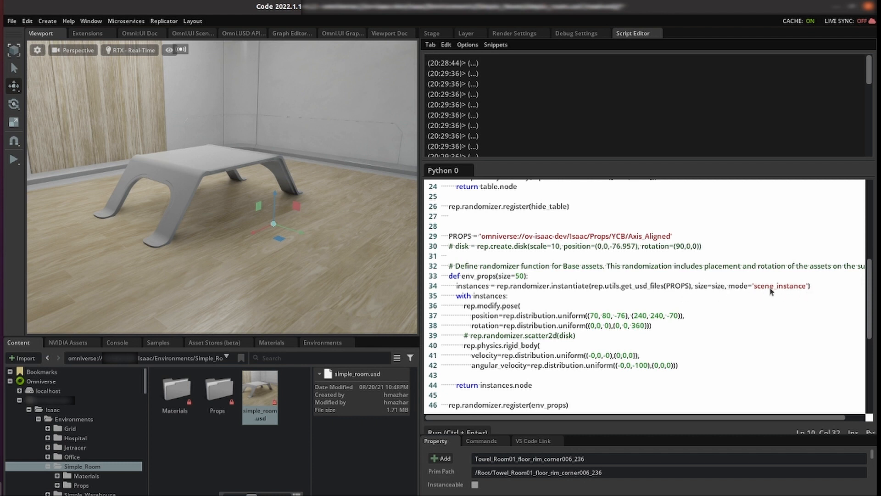
scroll("down", 3)
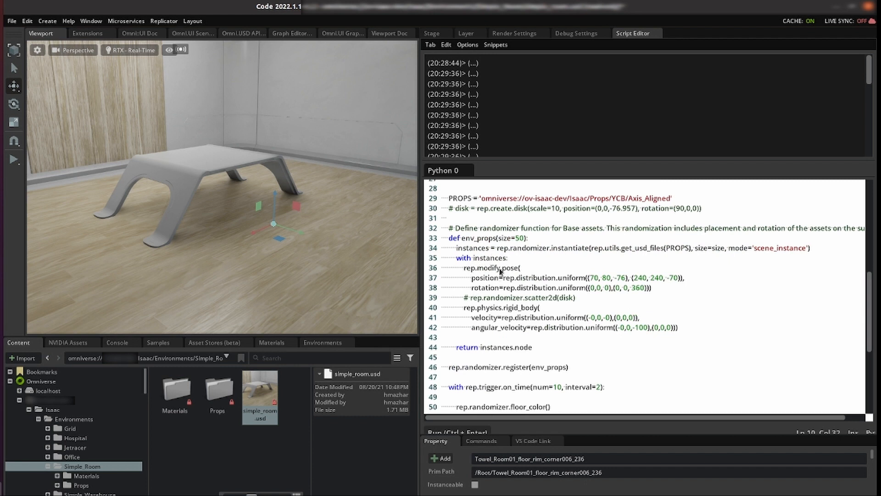
mouse_move(591, 277)
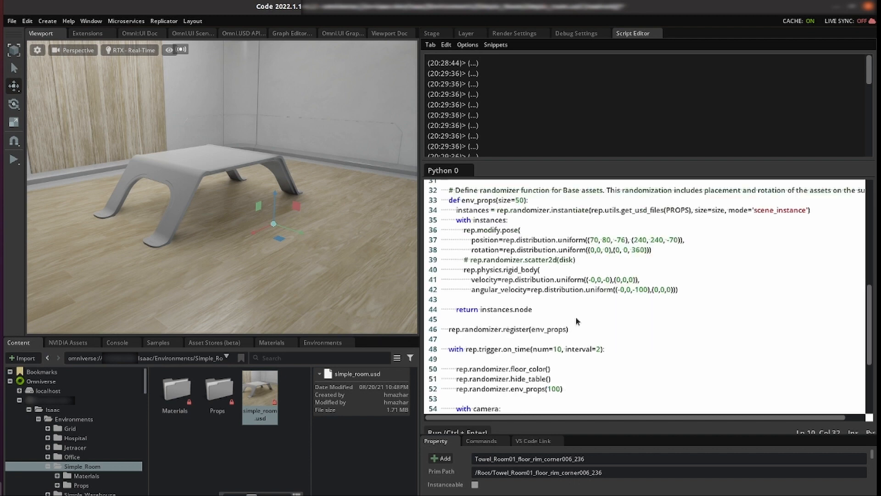
scroll("down", 3)
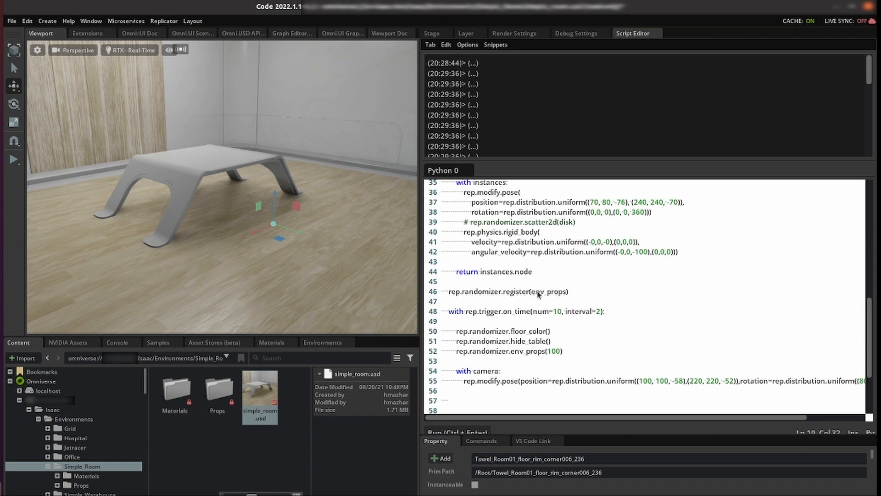
scroll("down", 3)
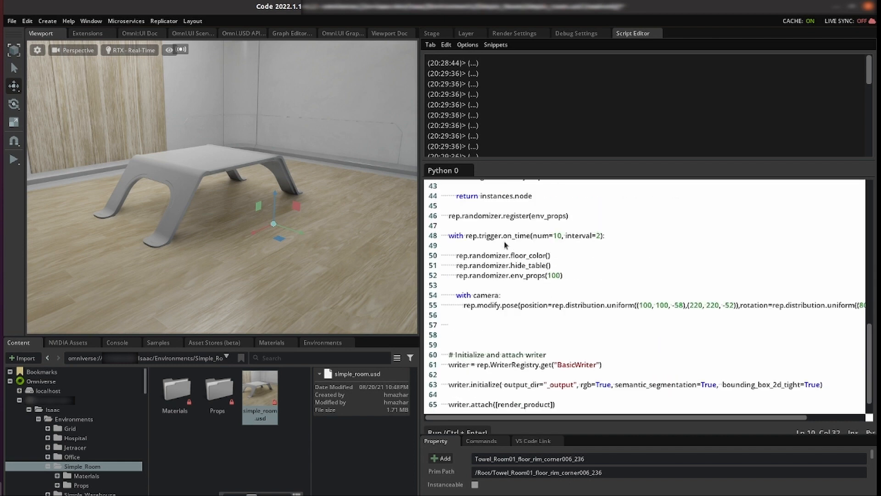
mouse_move(544, 242)
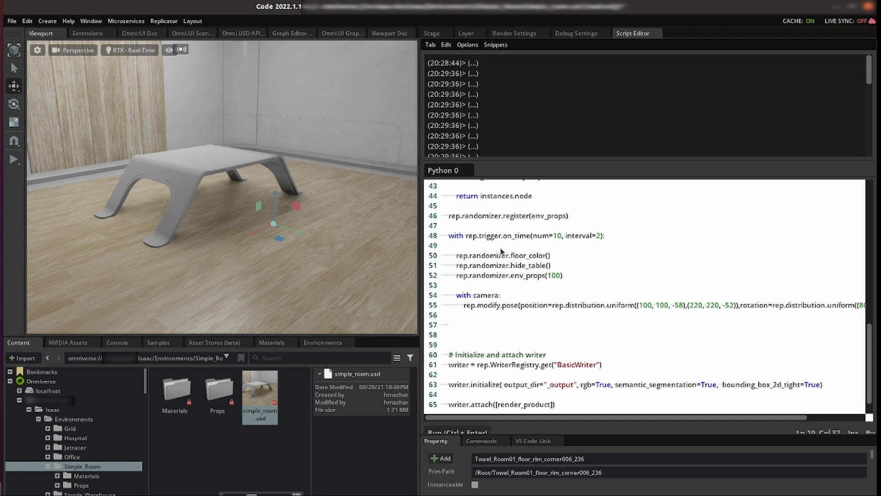
mouse_move(537, 268)
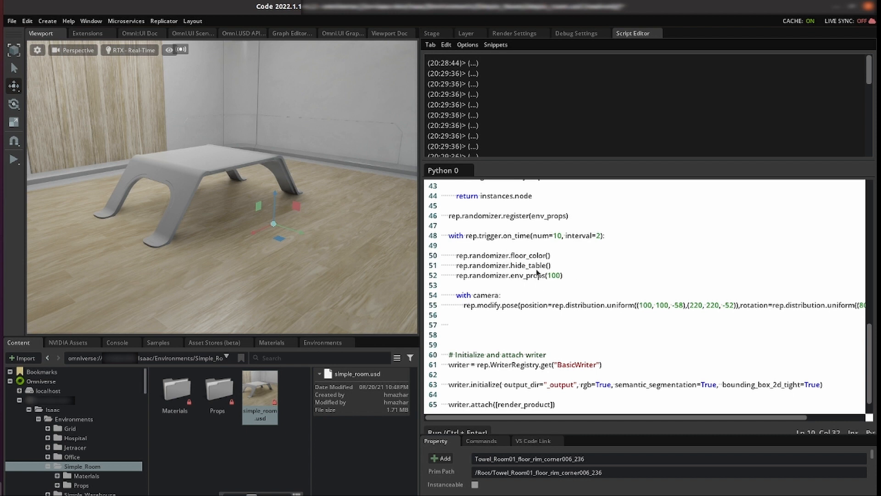
mouse_move(560, 267)
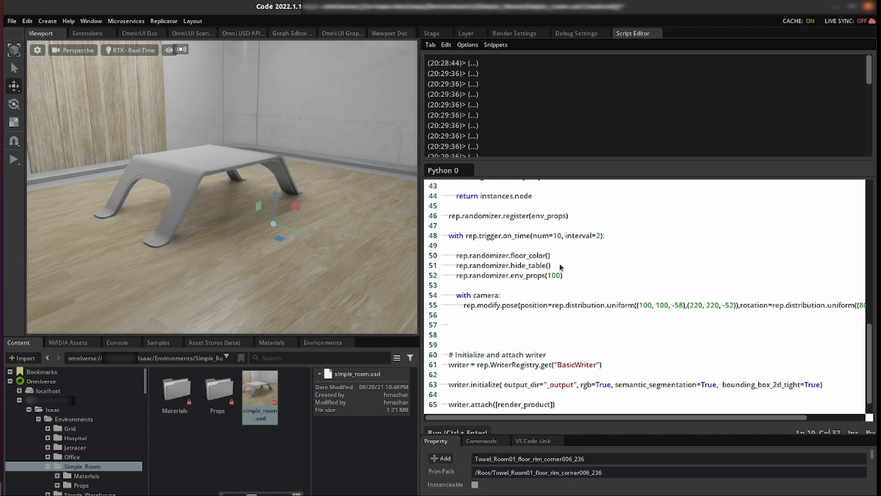
mouse_move(493, 304)
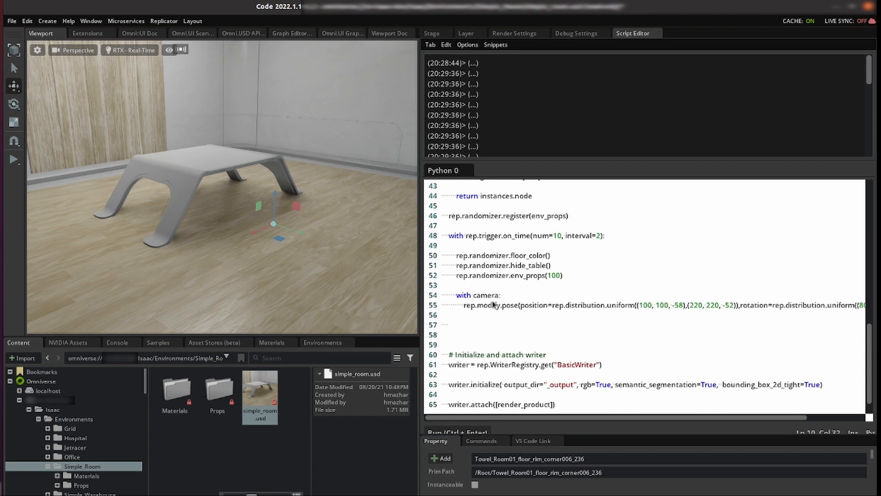
scroll("down", 3)
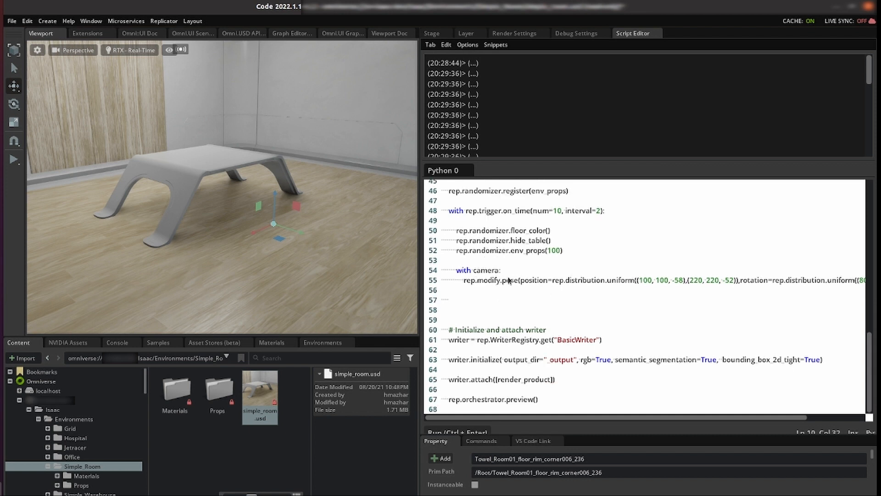
mouse_move(547, 286)
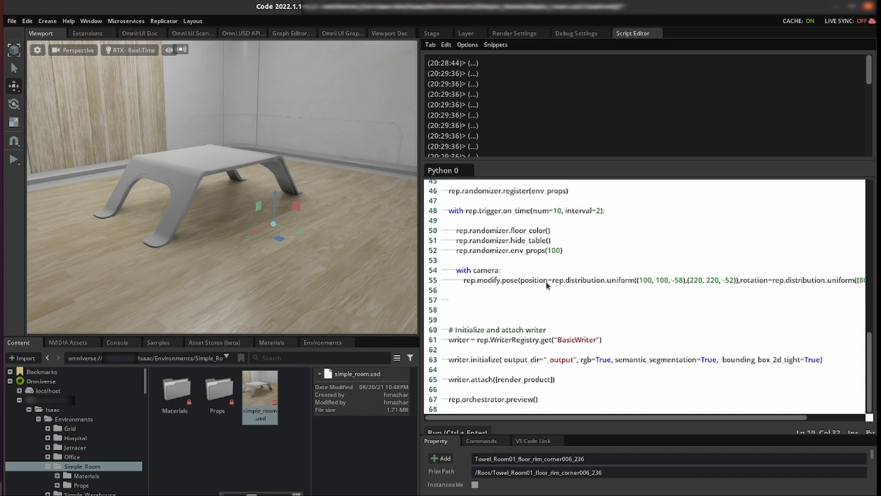
mouse_move(515, 321)
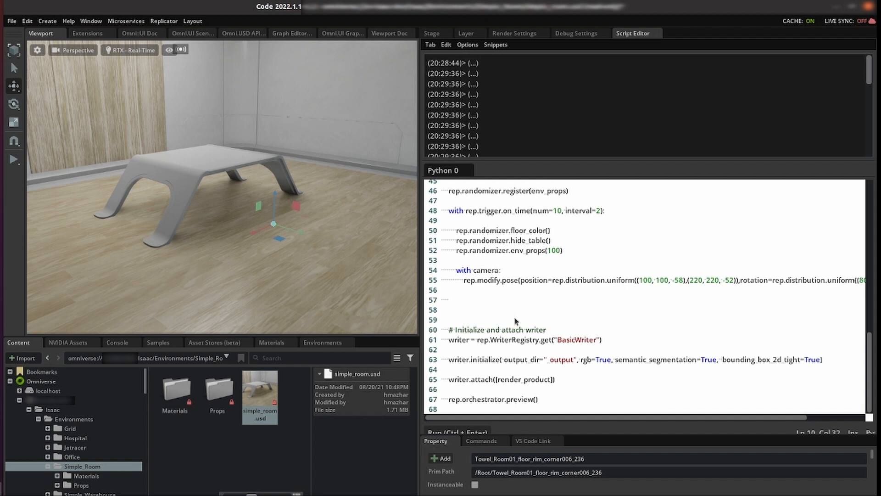
mouse_move(490, 346)
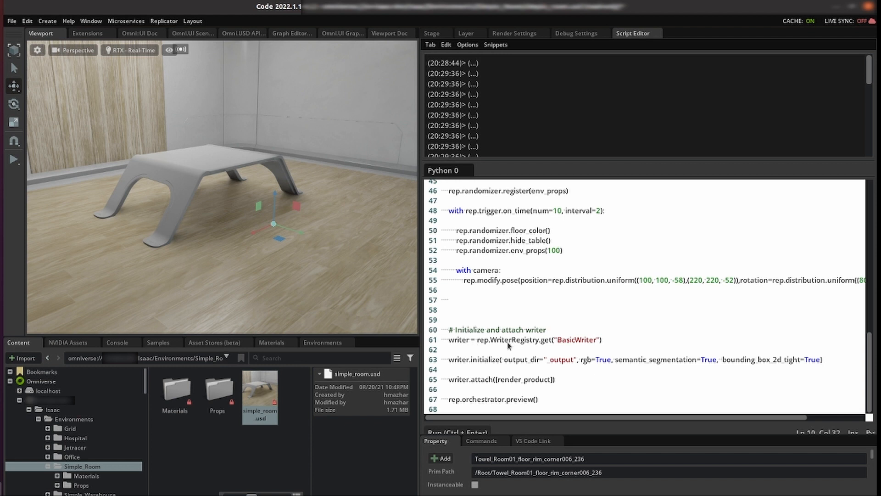
mouse_move(487, 366)
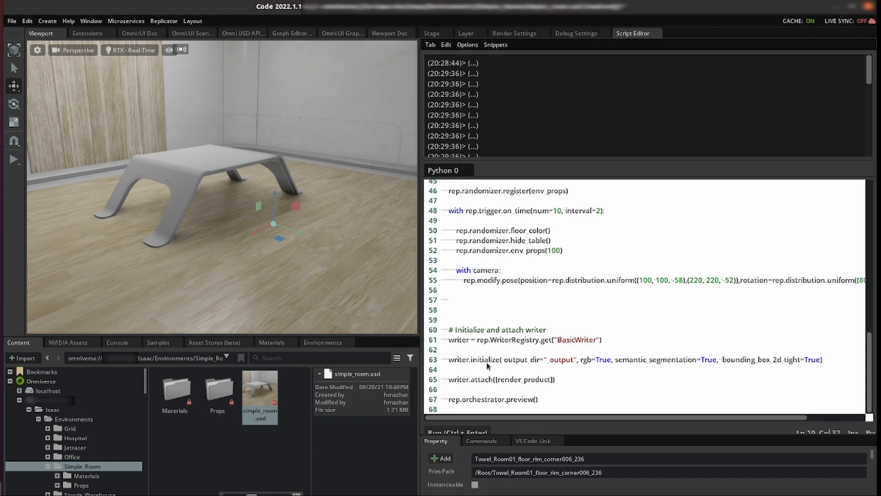
mouse_move(605, 360)
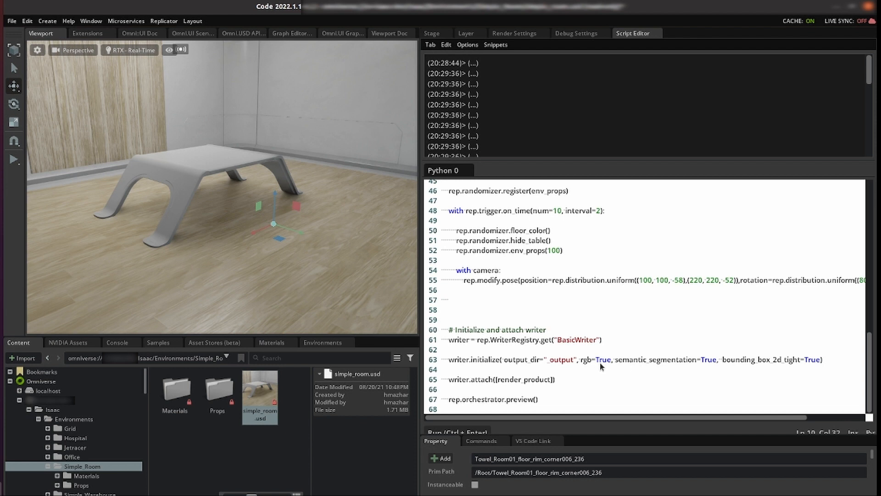
mouse_move(668, 369)
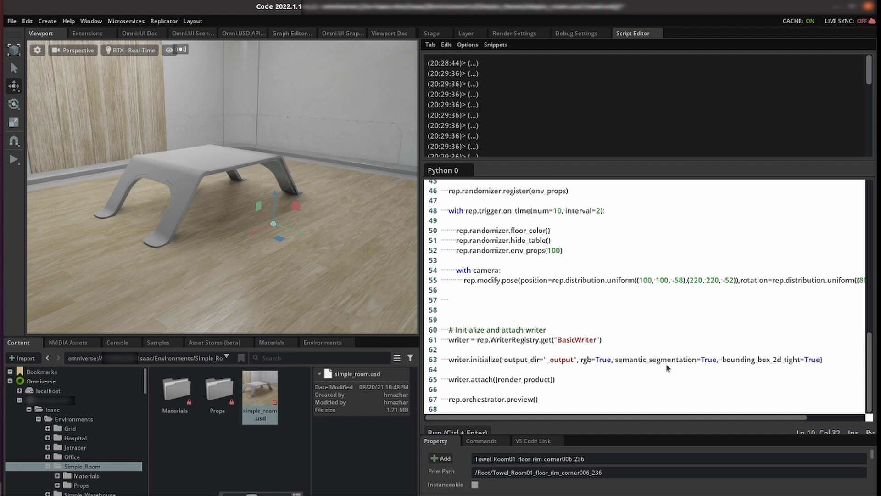
mouse_move(856, 360)
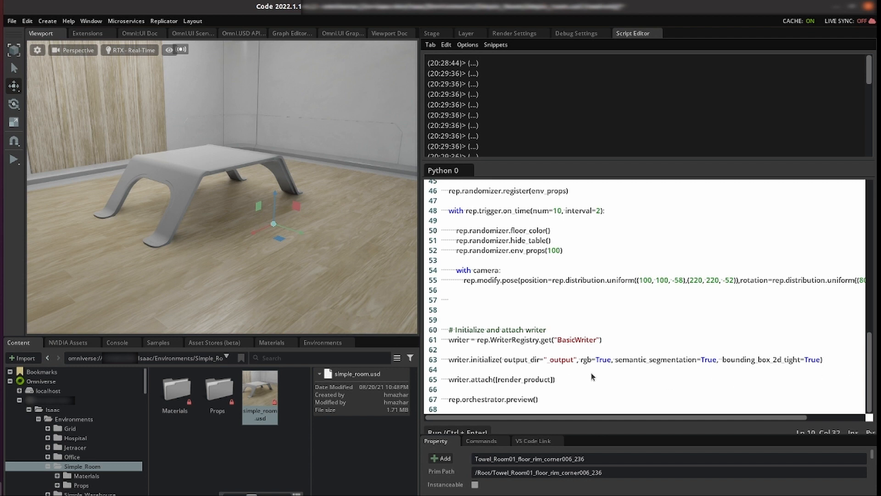
mouse_move(560, 374)
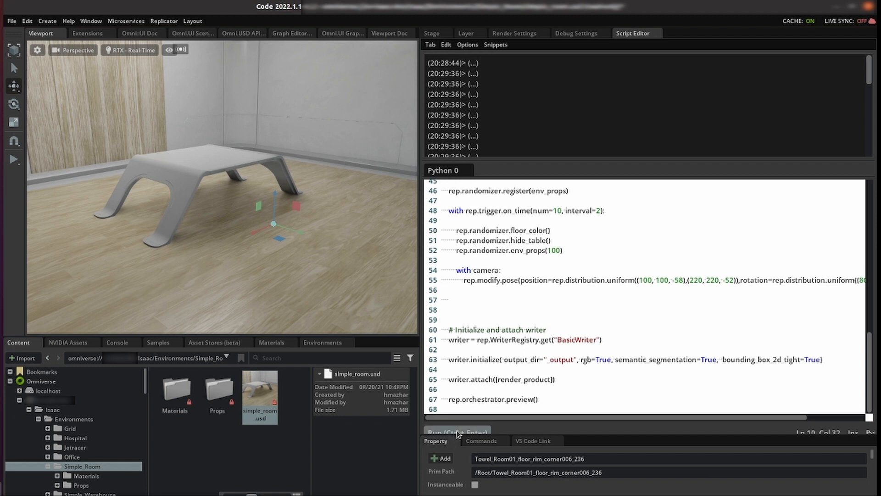
- Run the Replicator script with the Script Editor's Run button
left_click(457, 432)
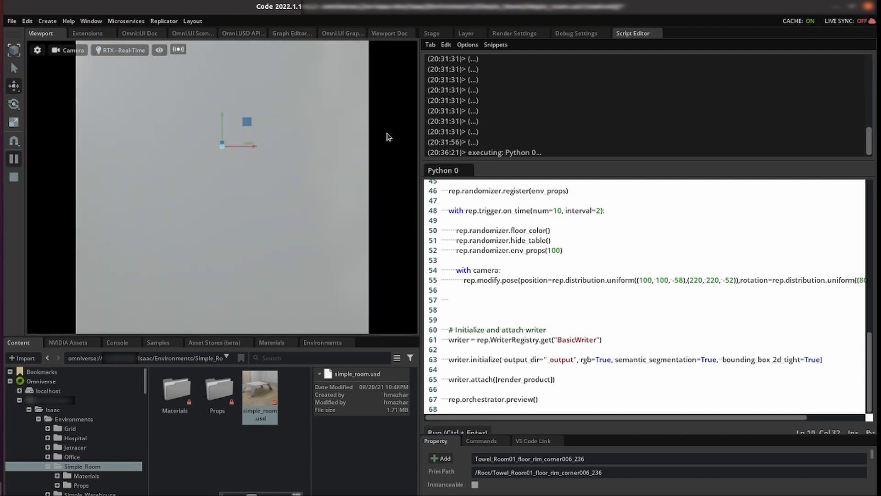
mouse_move(681, 346)
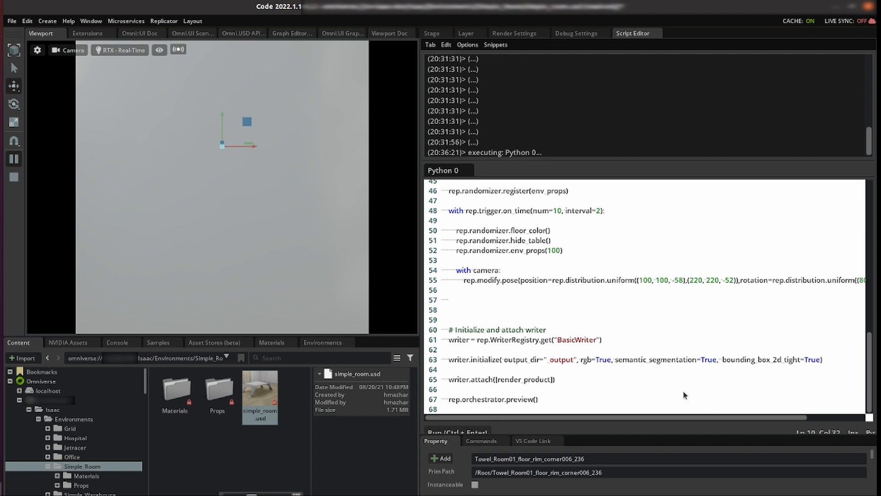
mouse_move(377, 274)
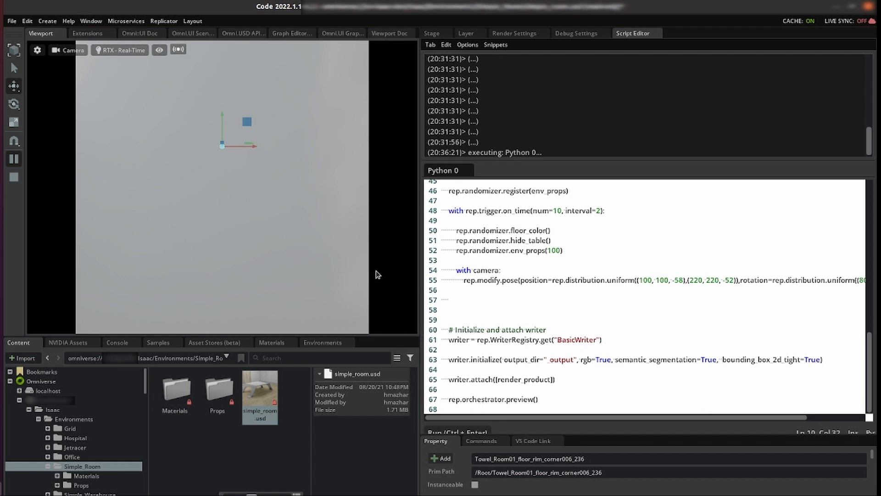
mouse_move(320, 201)
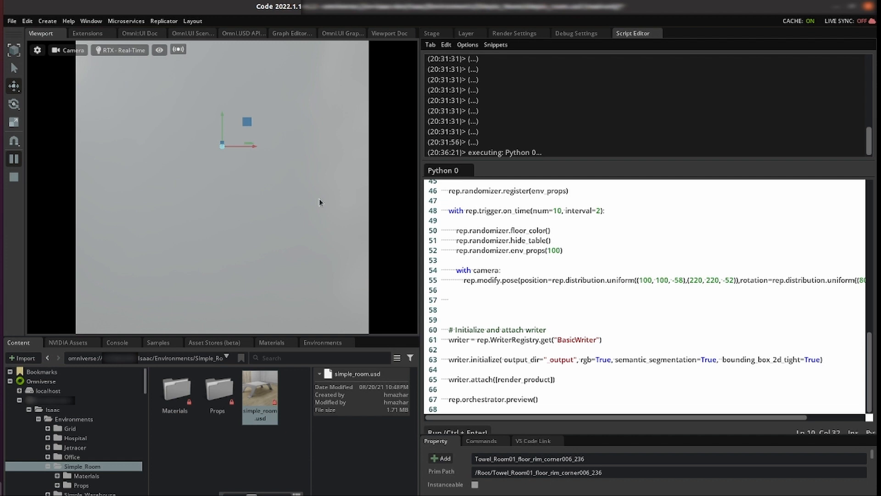
- Generate a randomized preview frame via Replicator > Preview
left_click(163, 21)
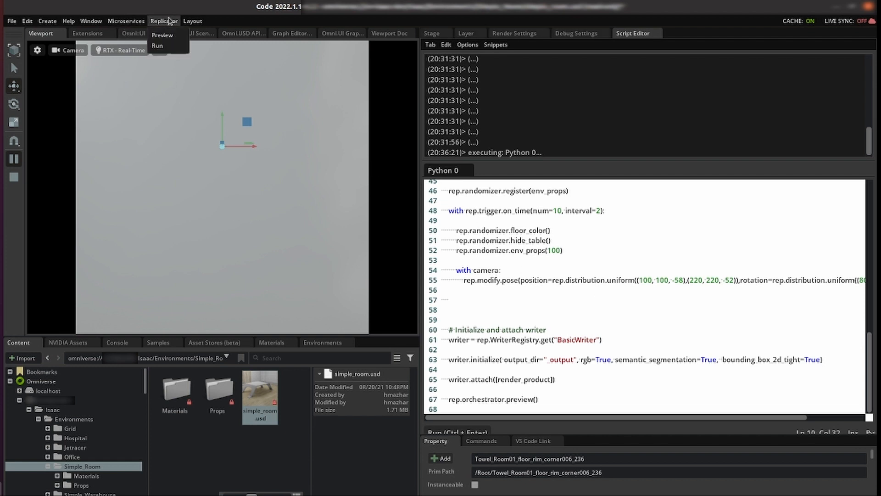
left_click(160, 36)
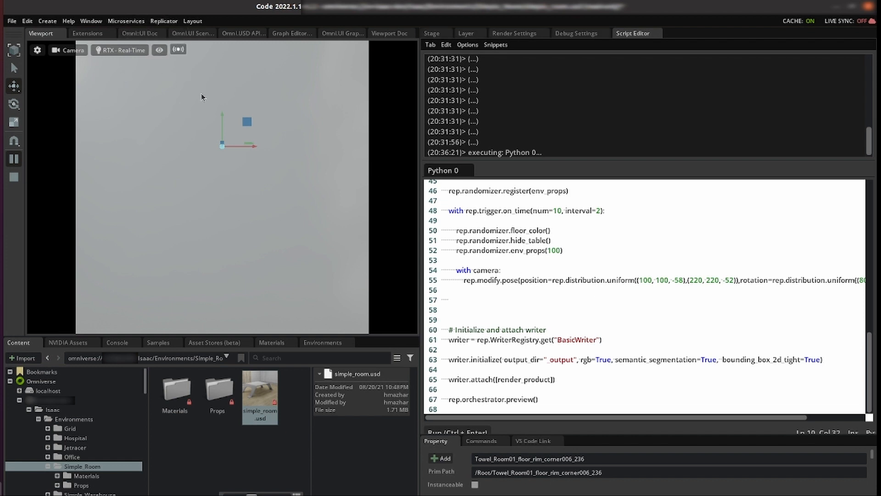
mouse_move(269, 194)
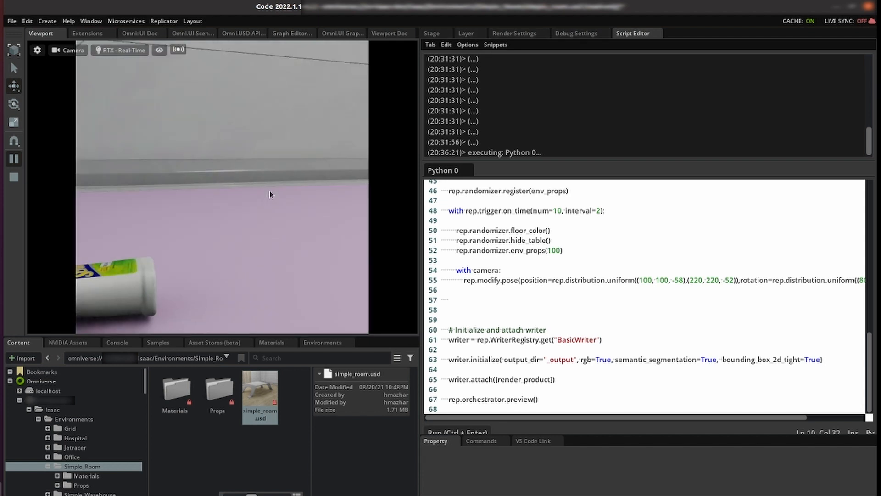
mouse_move(185, 246)
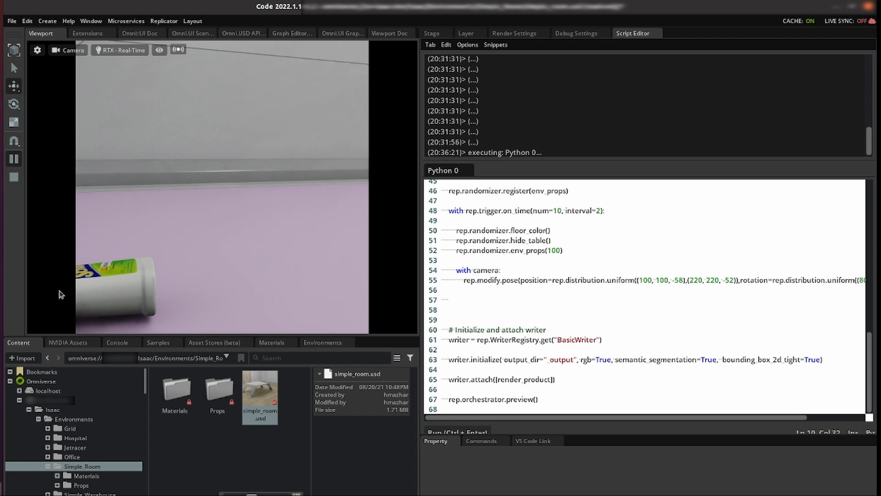
mouse_move(293, 278)
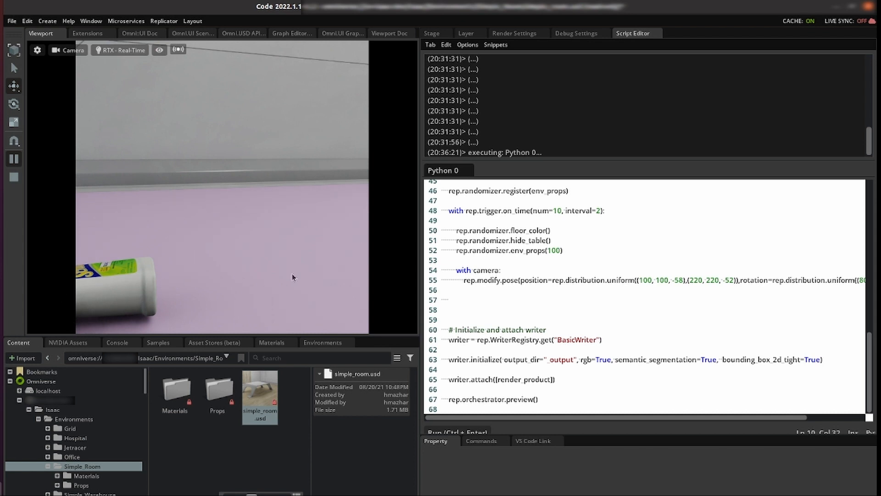